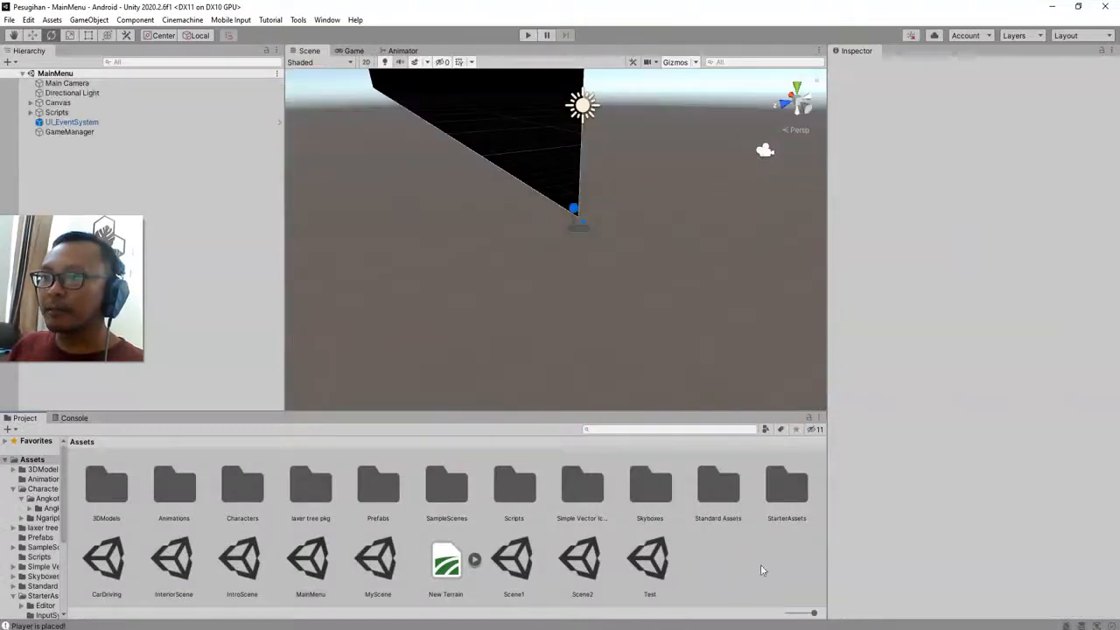
# - Open the Scene2 scene asset from the Assets folder
pyautogui.click(514, 560)
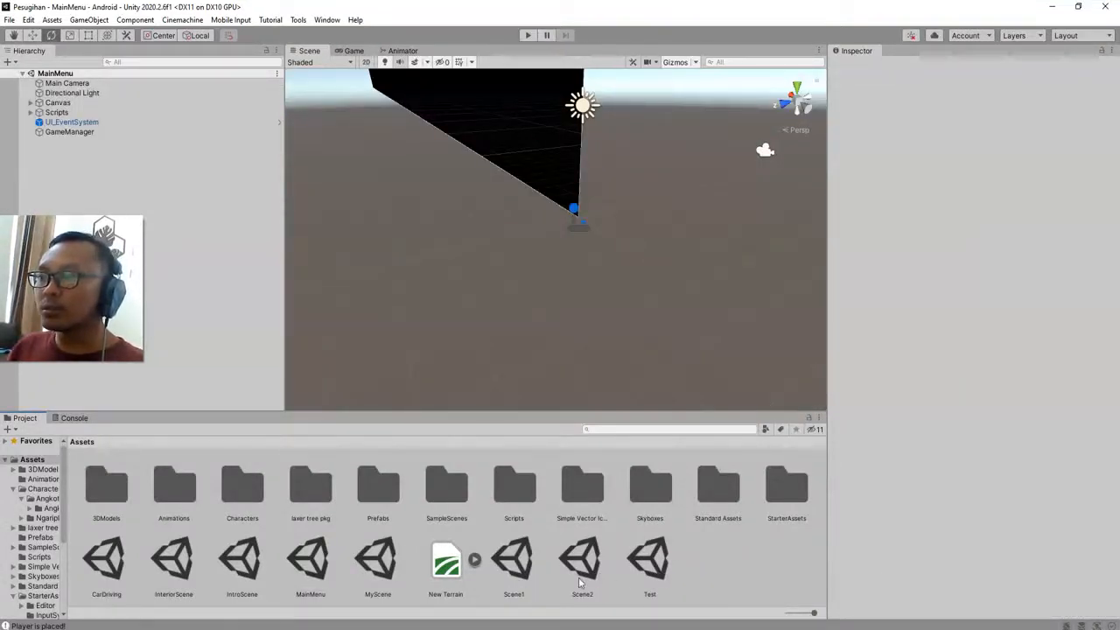
pyautogui.moveTo(693, 567)
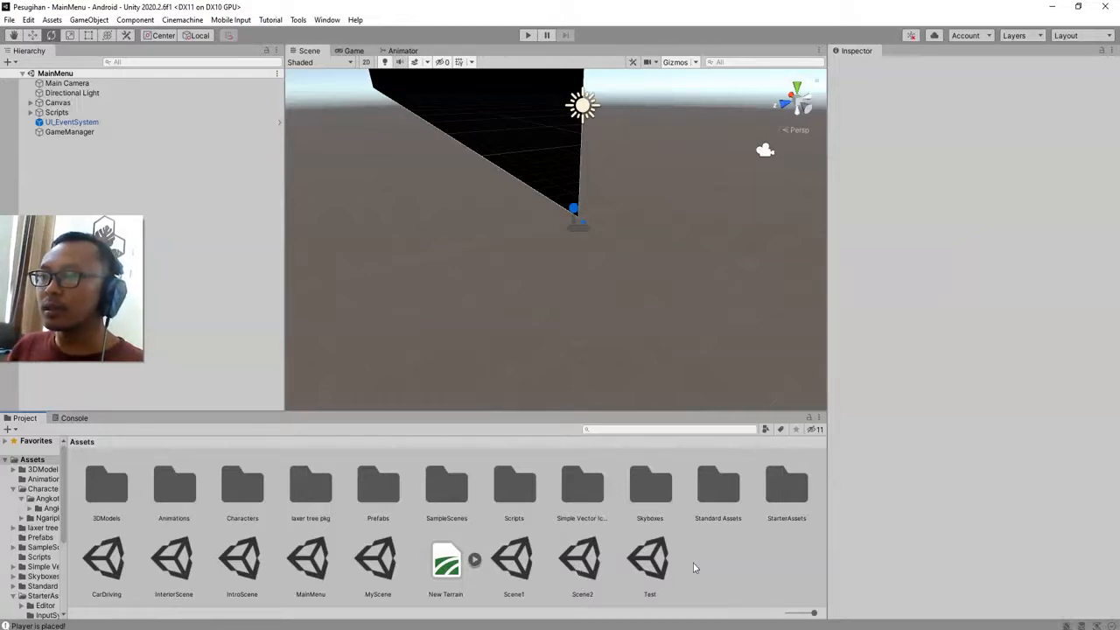
pyautogui.moveTo(381, 574)
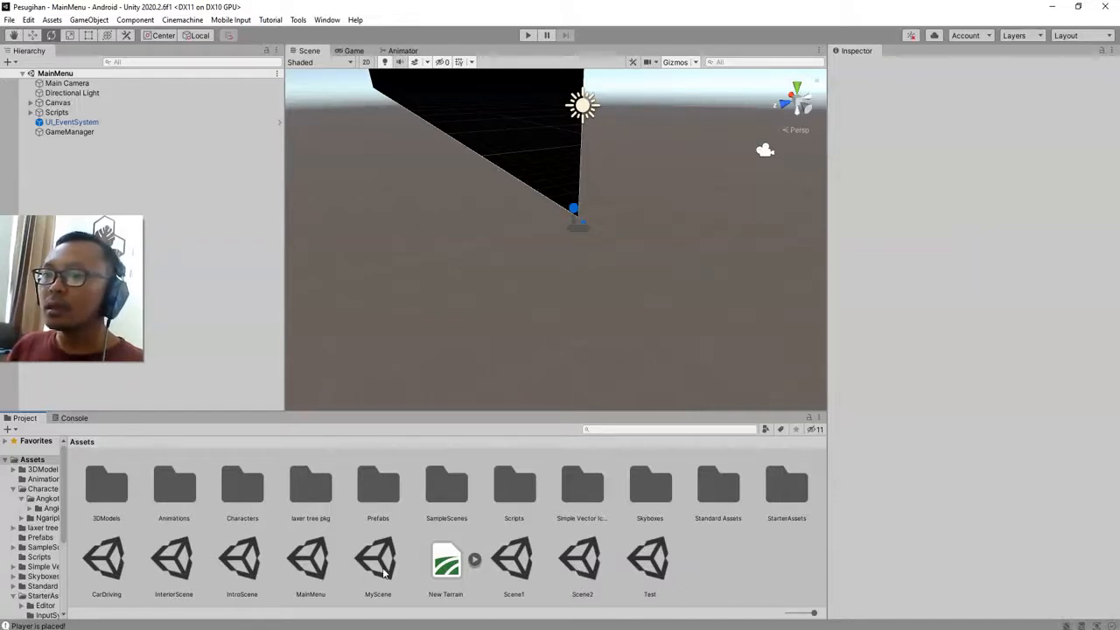
pyautogui.doubleClick(581, 560)
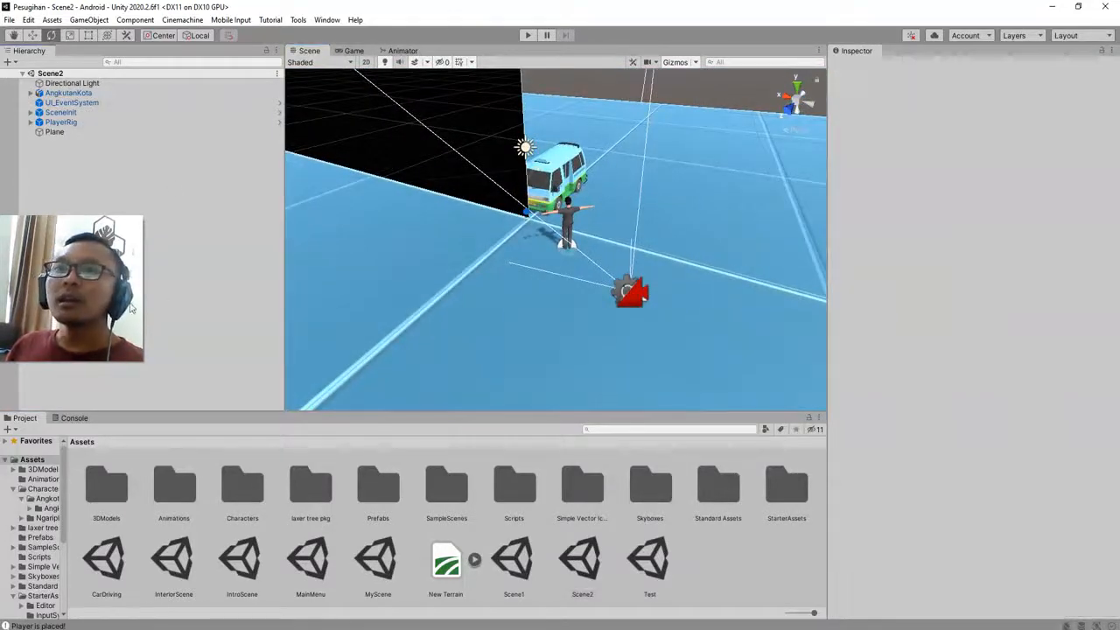
# - Browse into Characters > AngkotDriver and review the Breathing Idle import settings
pyautogui.doubleClick(242, 486)
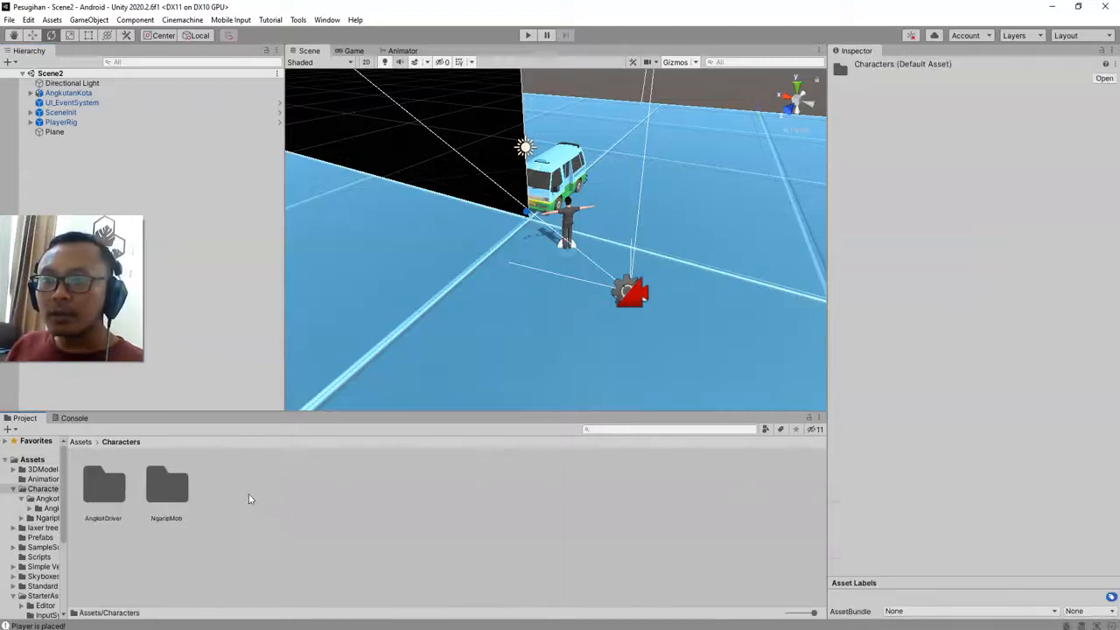
pyautogui.doubleClick(103, 486)
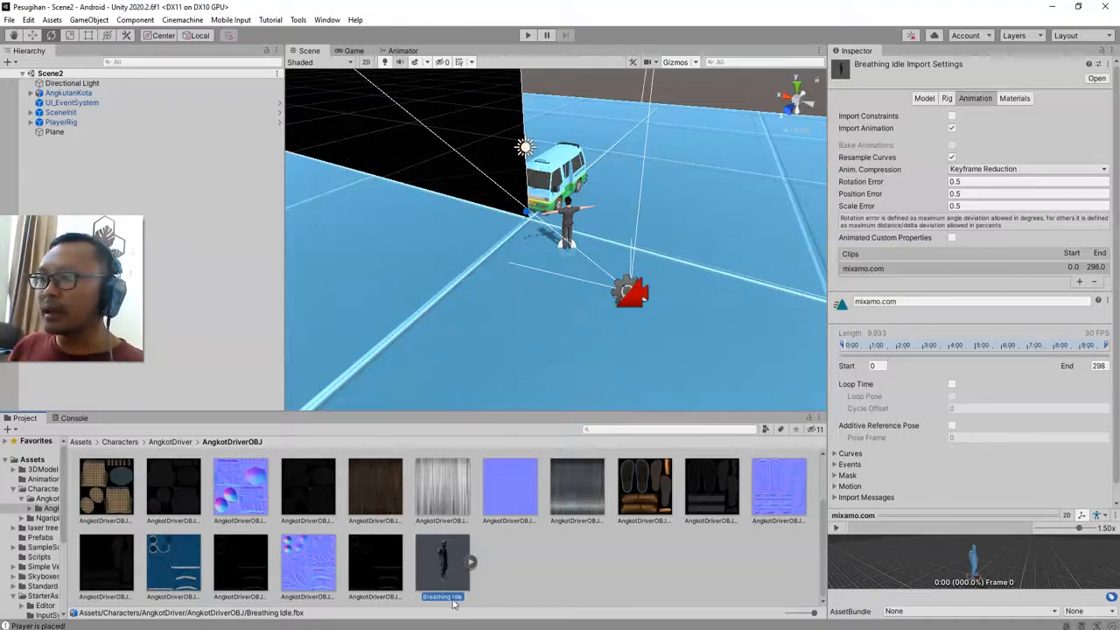
pyautogui.click(836, 528)
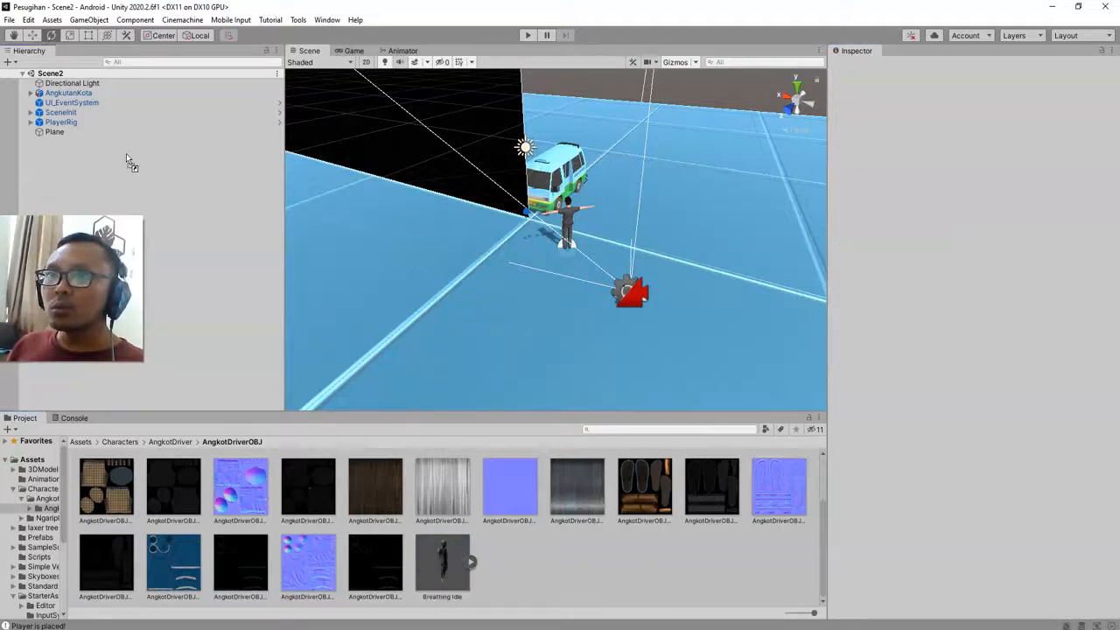
pyautogui.moveTo(196, 203)
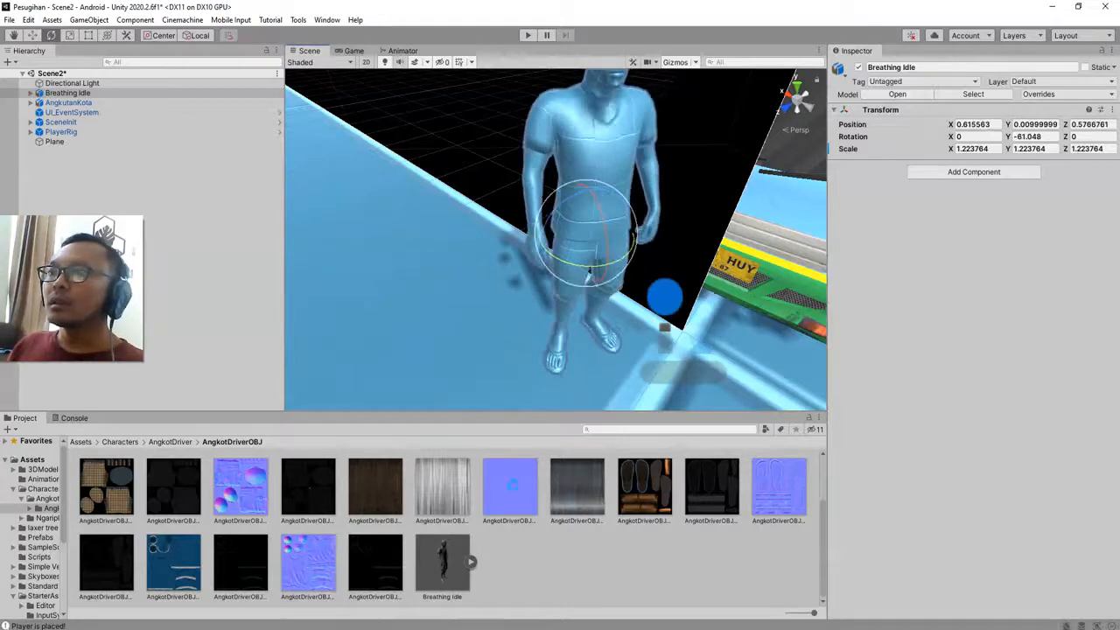
# - Select the character's shirt and shoes meshes in the Hierarchy
pyautogui.scroll(3)
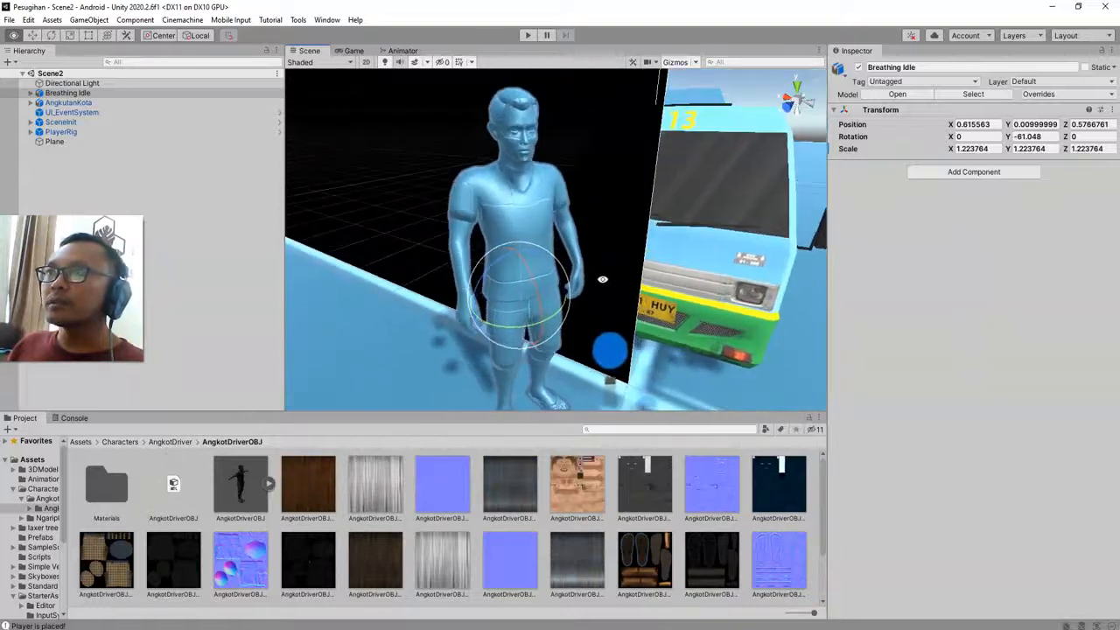
pyautogui.click(63, 180)
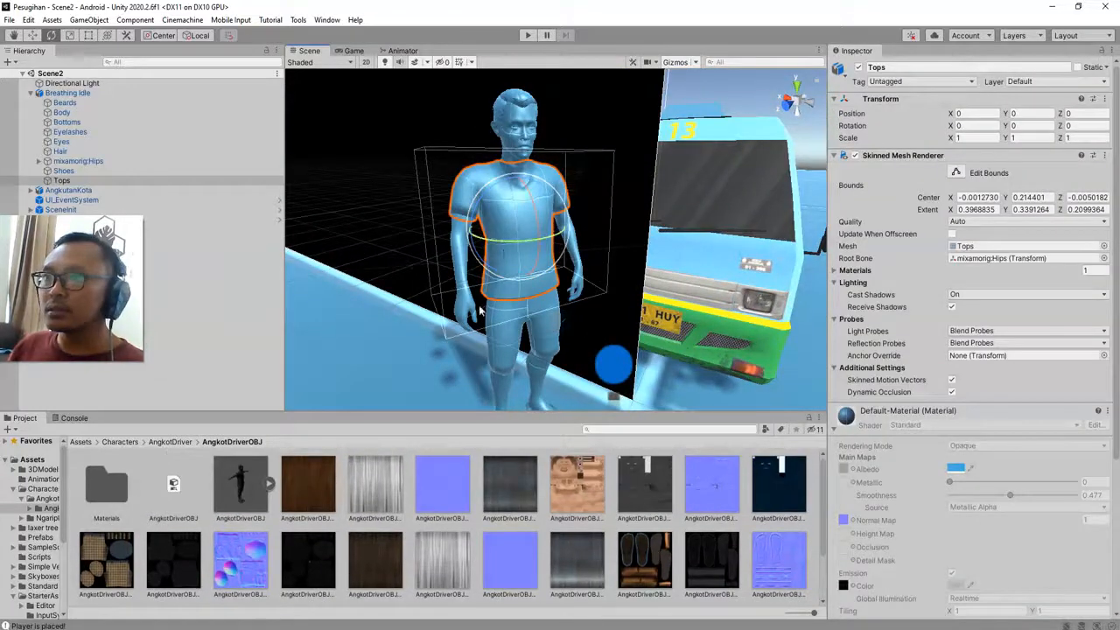
pyautogui.scroll(-3)
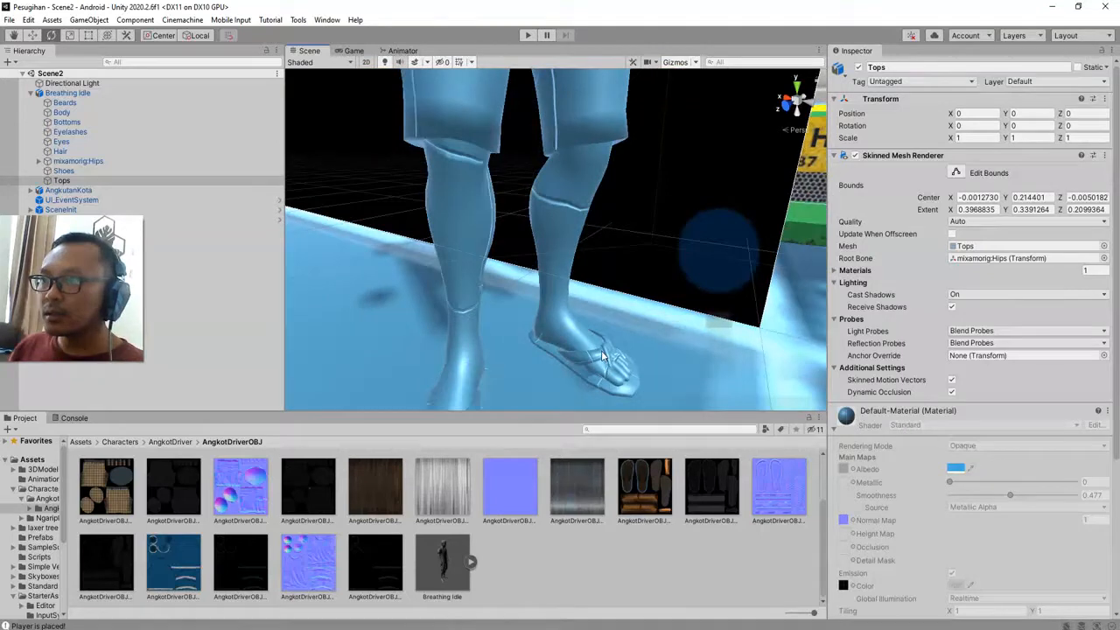
pyautogui.click(63, 170)
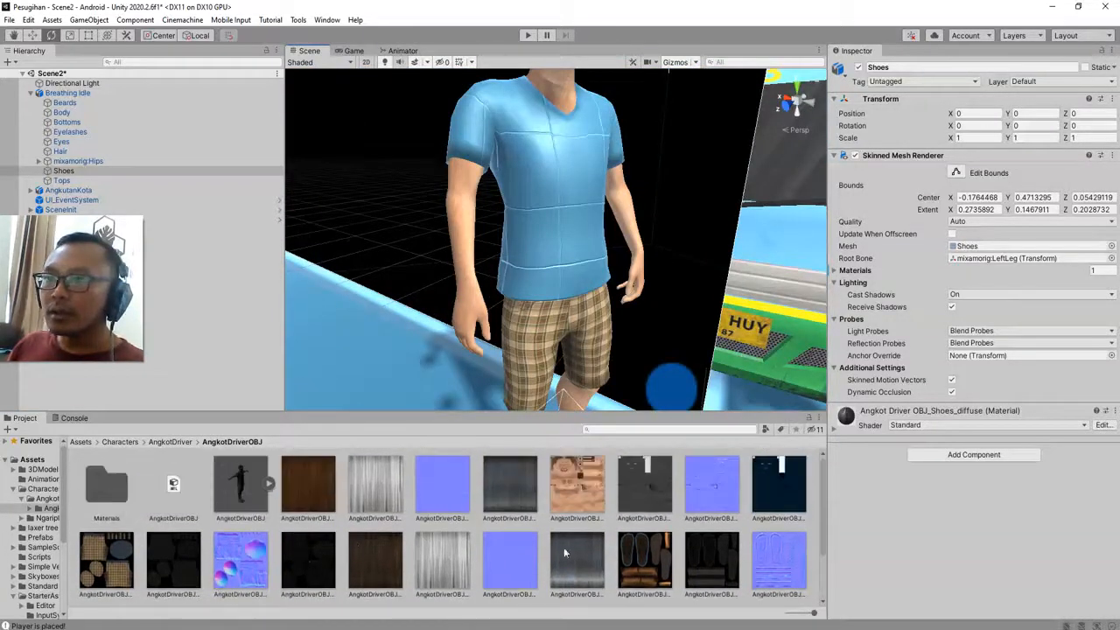
# - Assign the driver material onto the character so its clothes and skin show textured
pyautogui.scroll(-3)
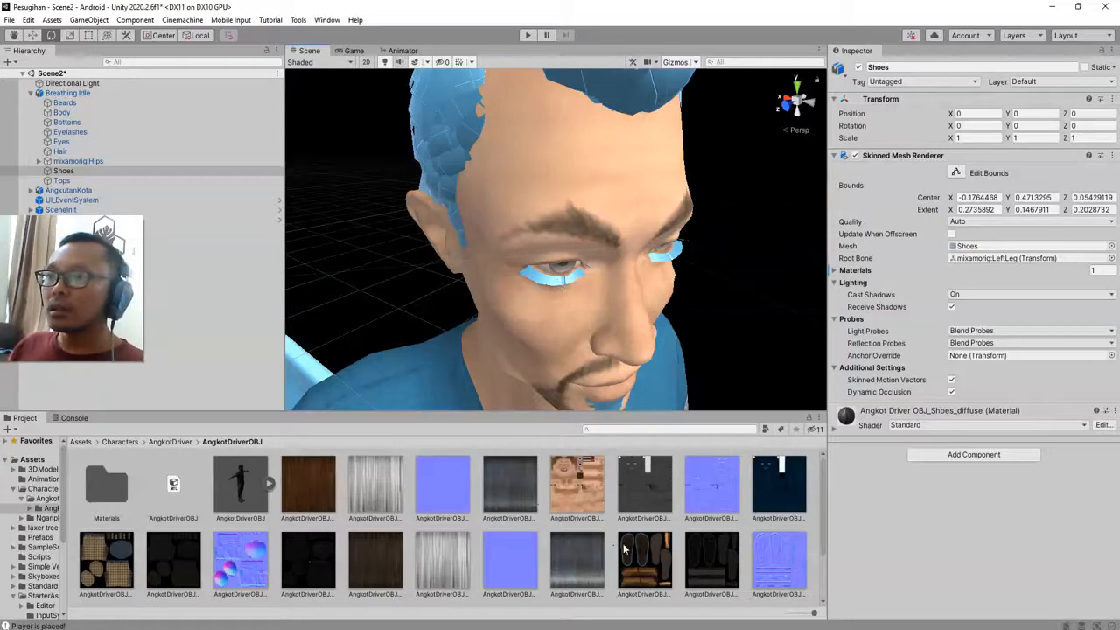
pyautogui.moveTo(707, 564)
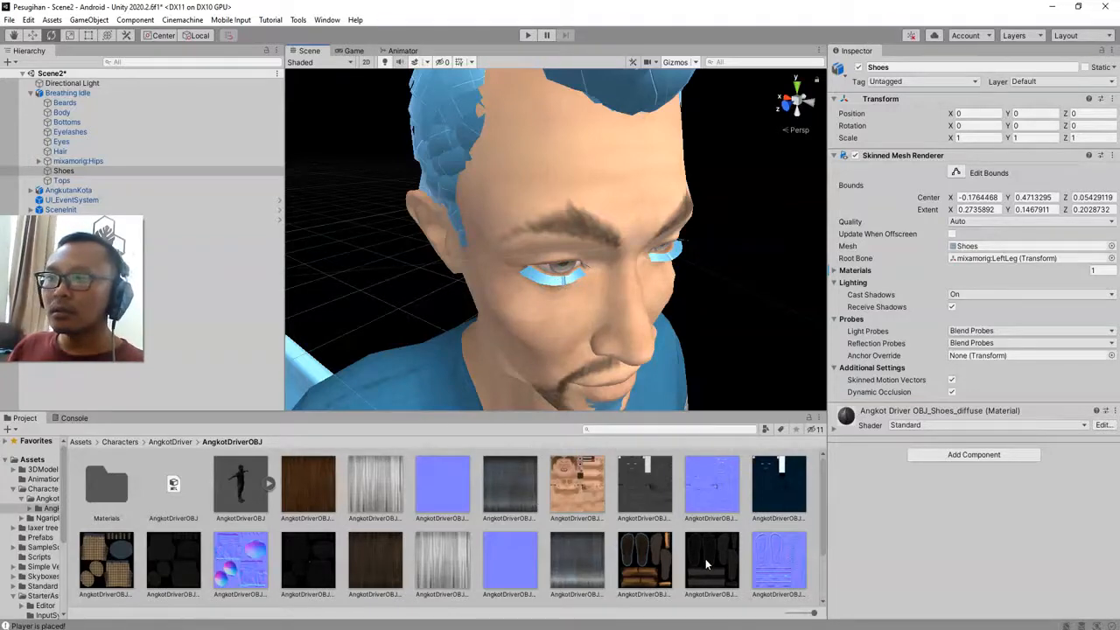
pyautogui.scroll(-3)
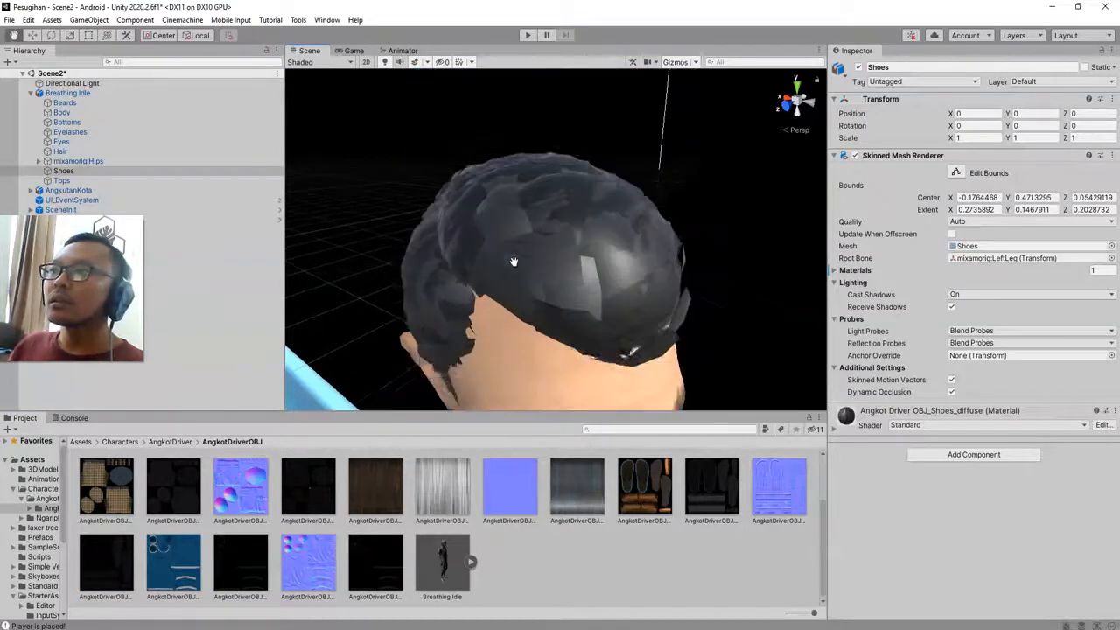
pyautogui.moveTo(515, 261); pyautogui.dragTo(560, 190)
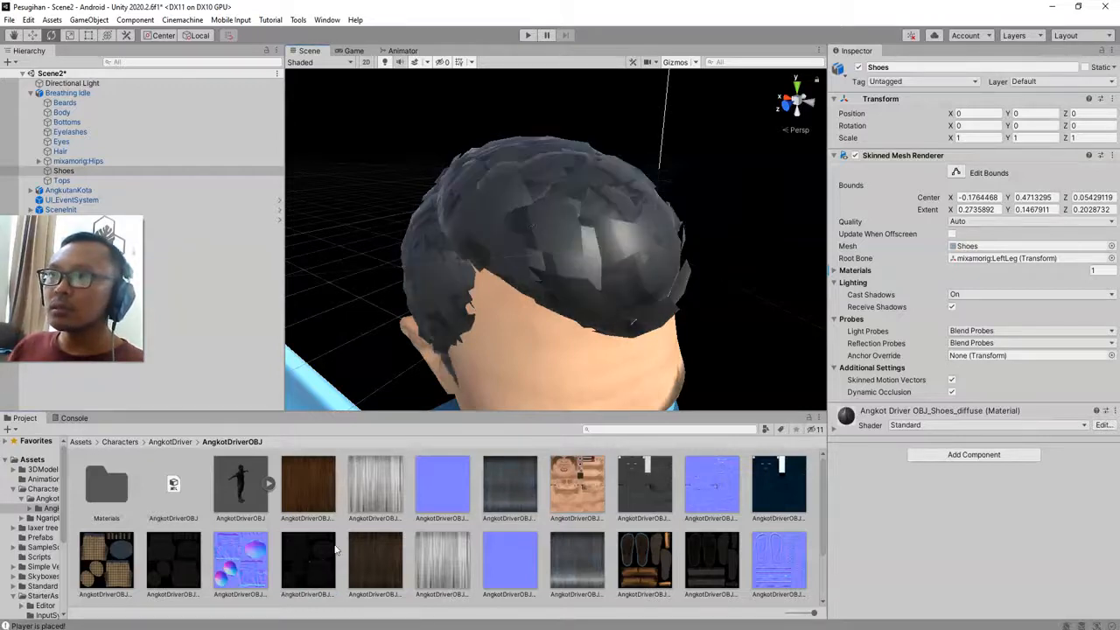
# - Review the Top_gloss, Beard_diffuse and Hair_diffuse textures in the asset folder
pyautogui.click(374, 486)
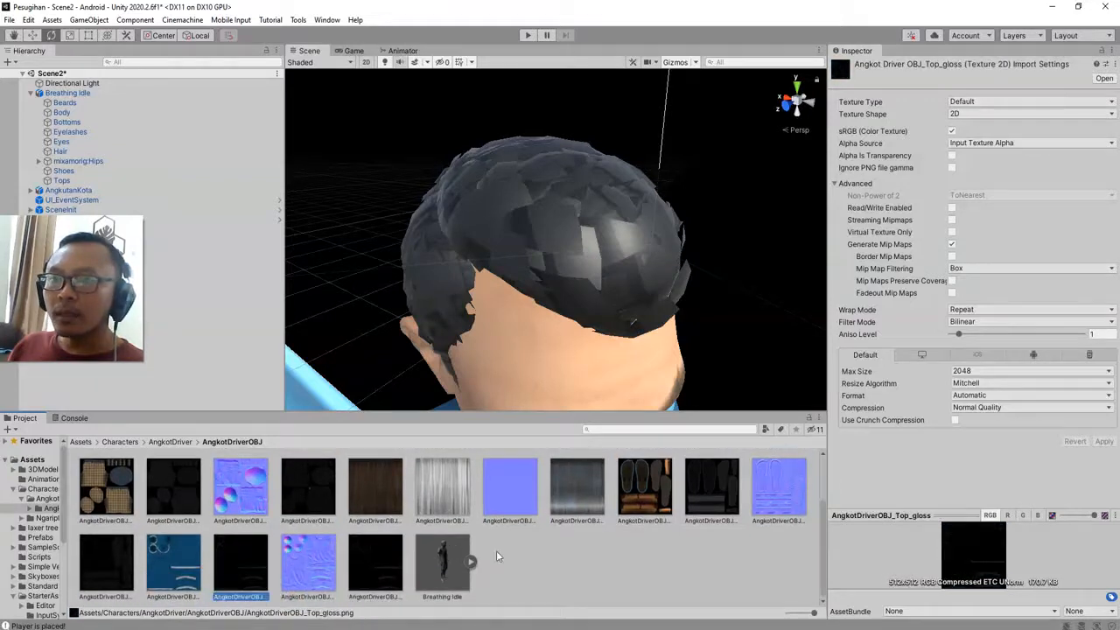
pyautogui.scroll(3)
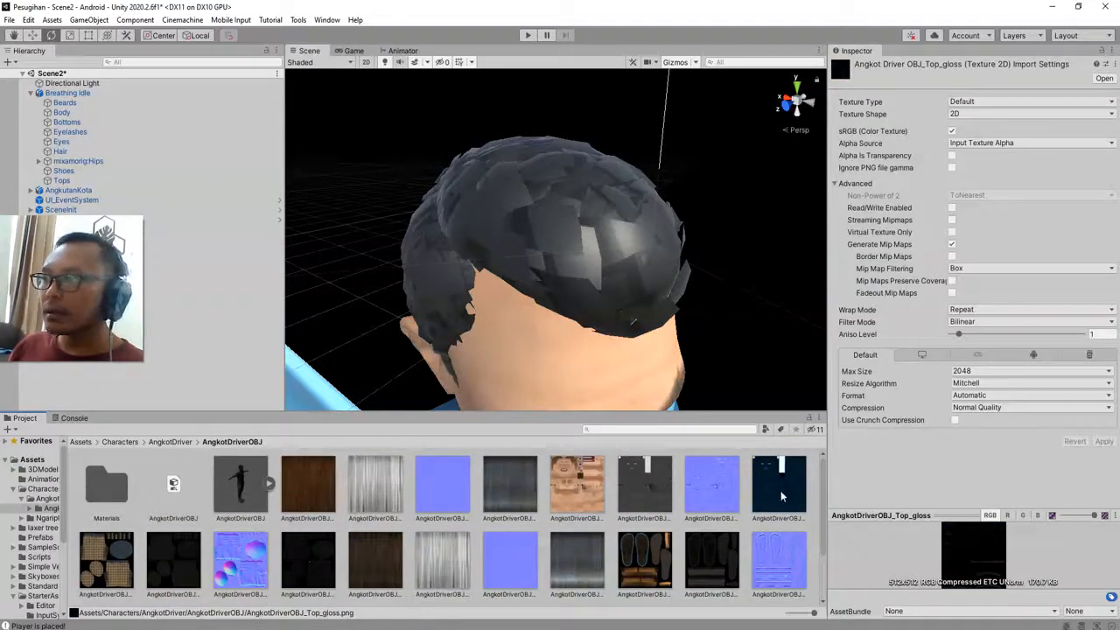
pyautogui.click(441, 481)
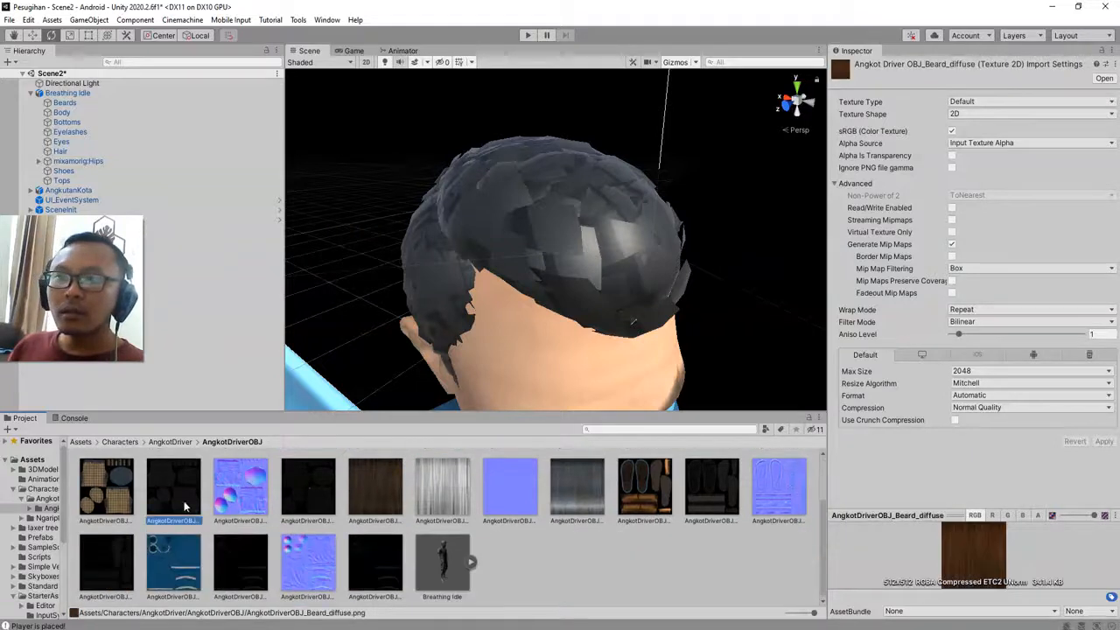
pyautogui.click(375, 486)
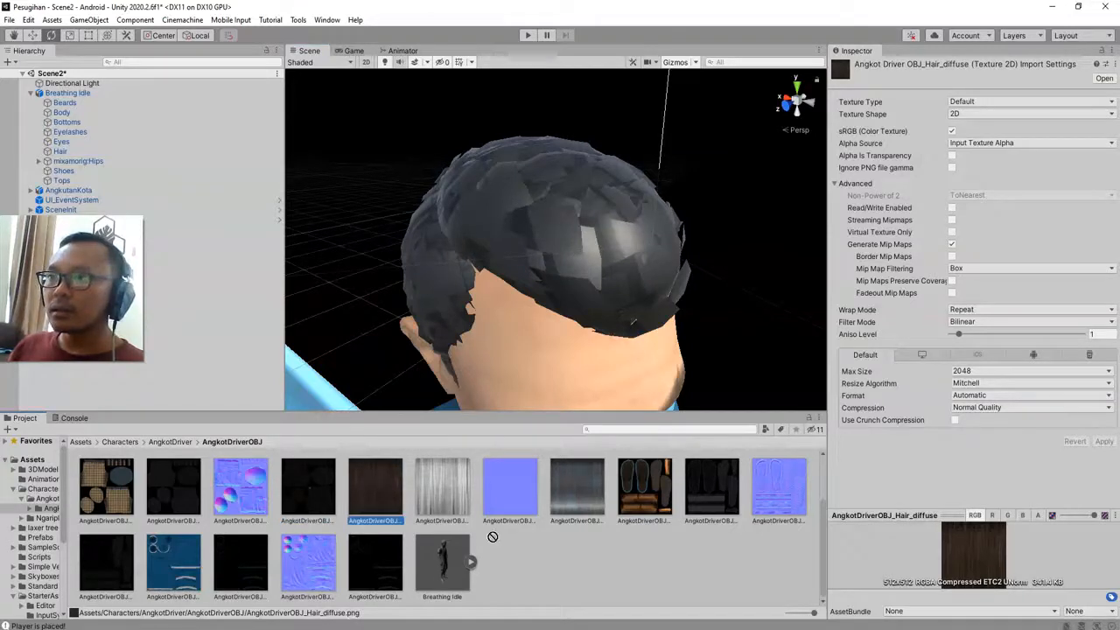
# - Select the Breathing Idle character's hair mesh and give it the hair texture
pyautogui.click(67, 93)
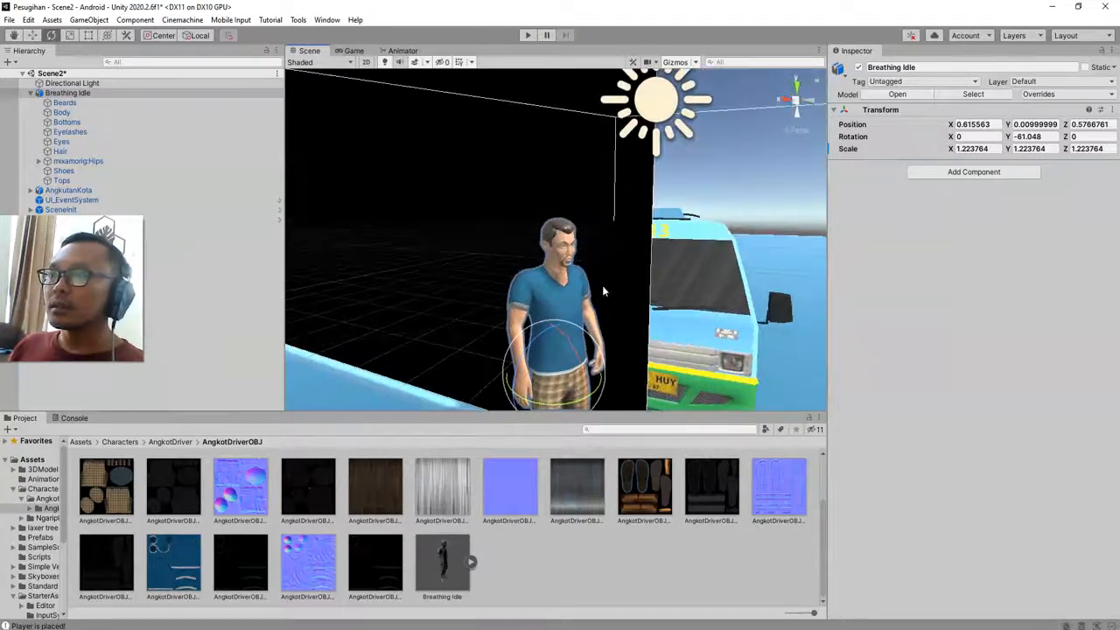
pyautogui.click(59, 151)
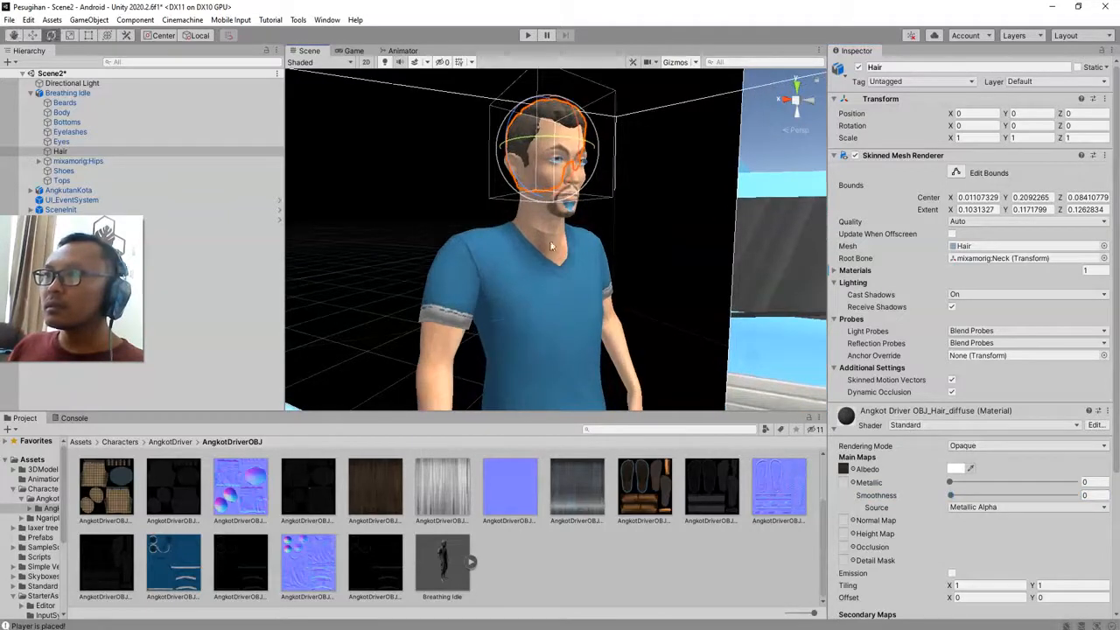
pyautogui.click(61, 112)
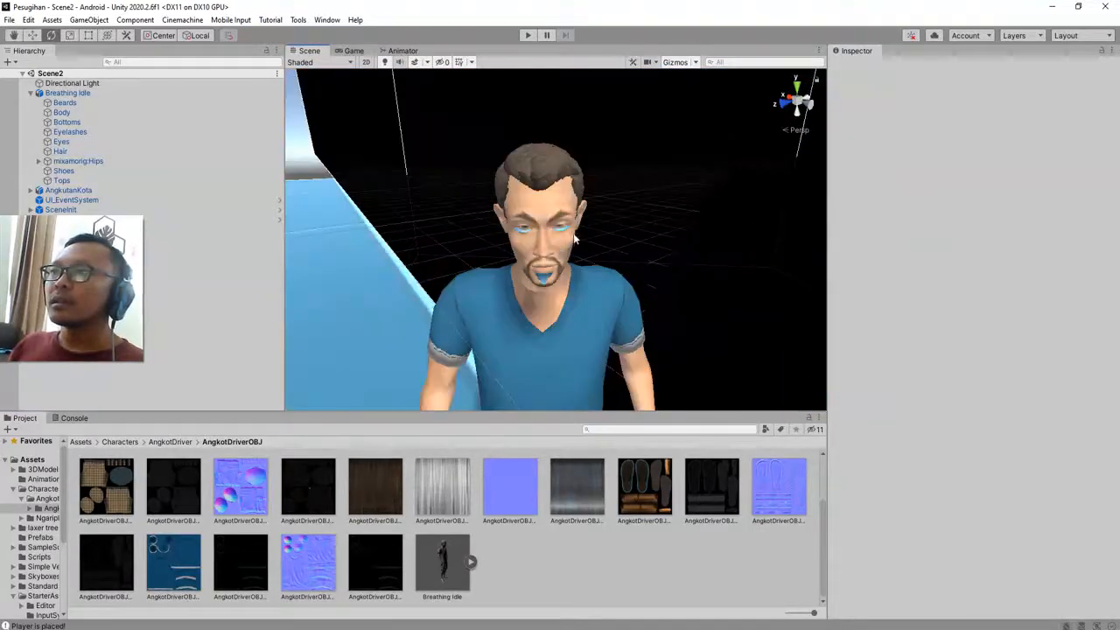
# - Check the body and eyelash meshes, then return to the top-level Assets folder
pyautogui.click(61, 112)
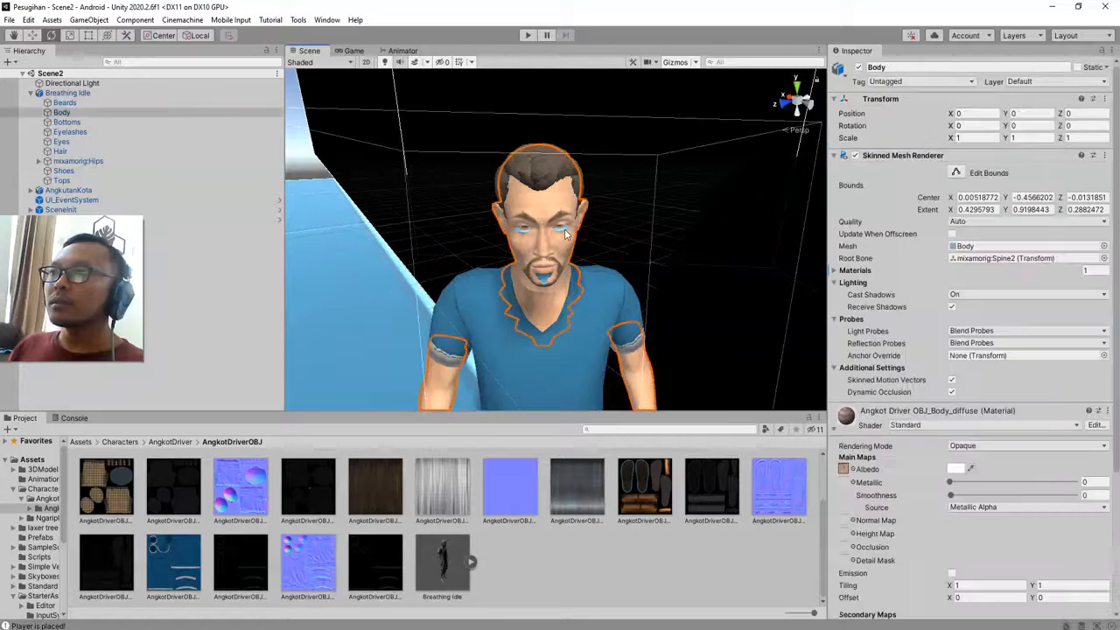
pyautogui.click(70, 131)
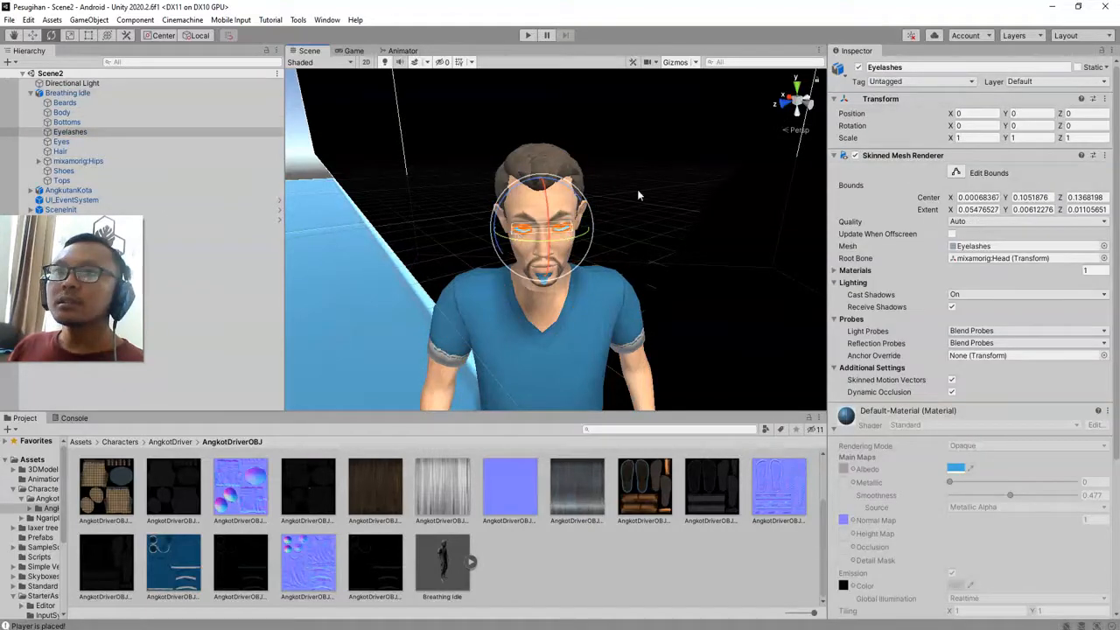
pyautogui.scroll(-3)
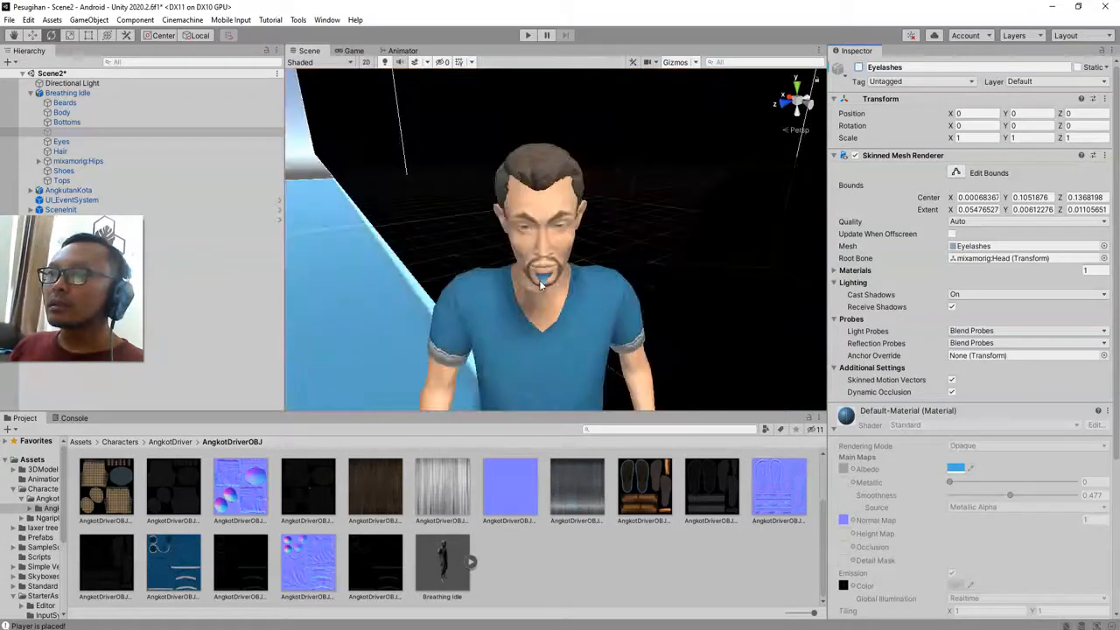
pyautogui.click(63, 102)
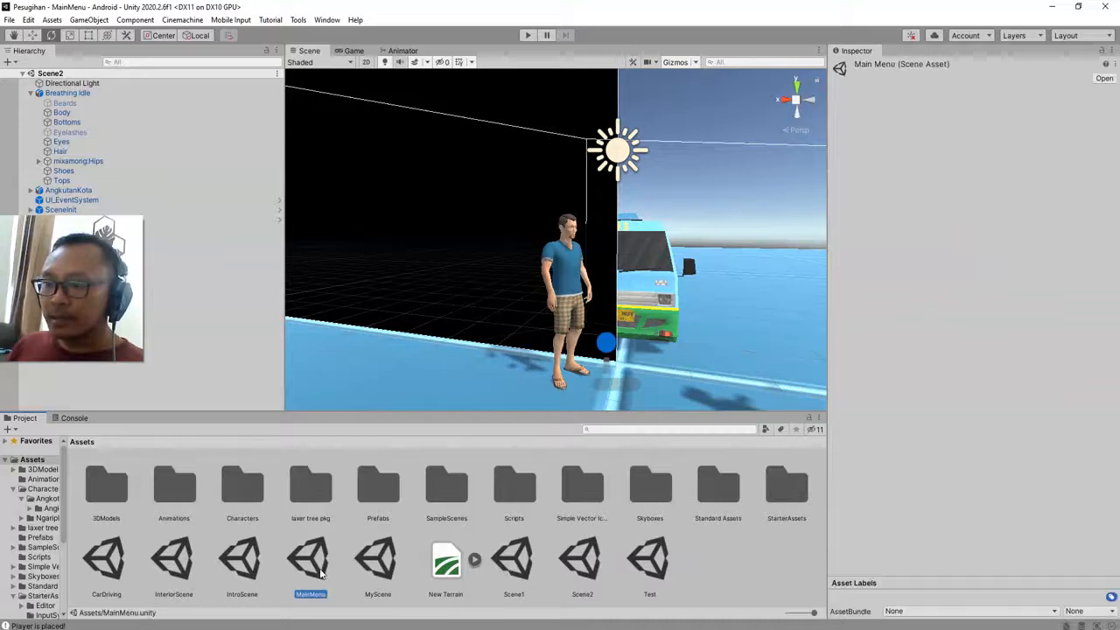
# - Open the MainMenu scene and play-test its Game Title menu, then stop Play mode
pyautogui.doubleClick(312, 560)
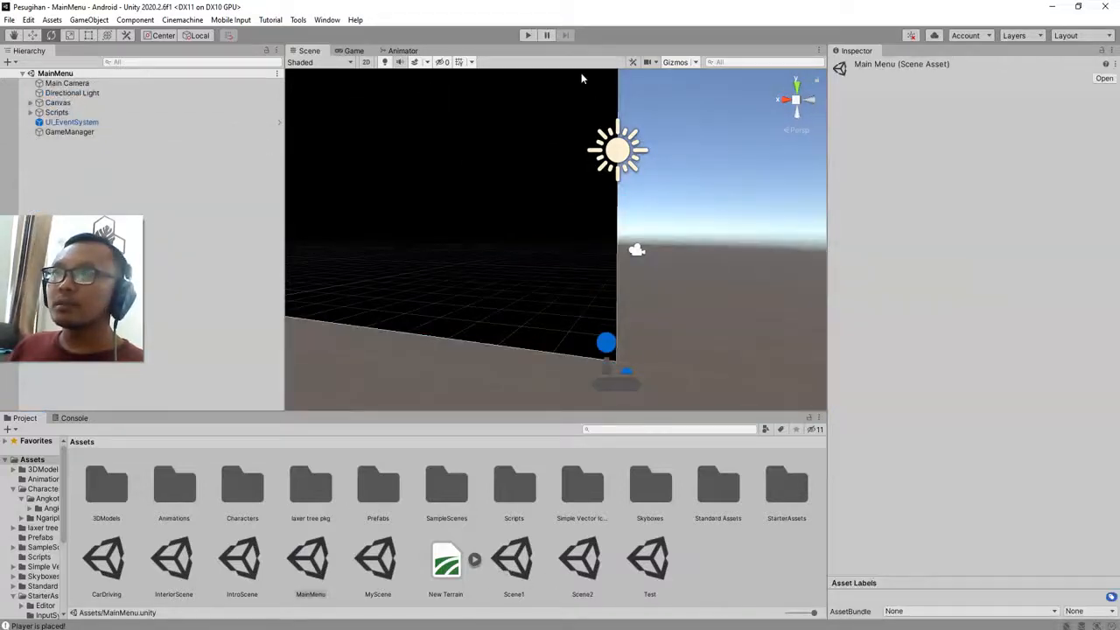
pyautogui.click(529, 35)
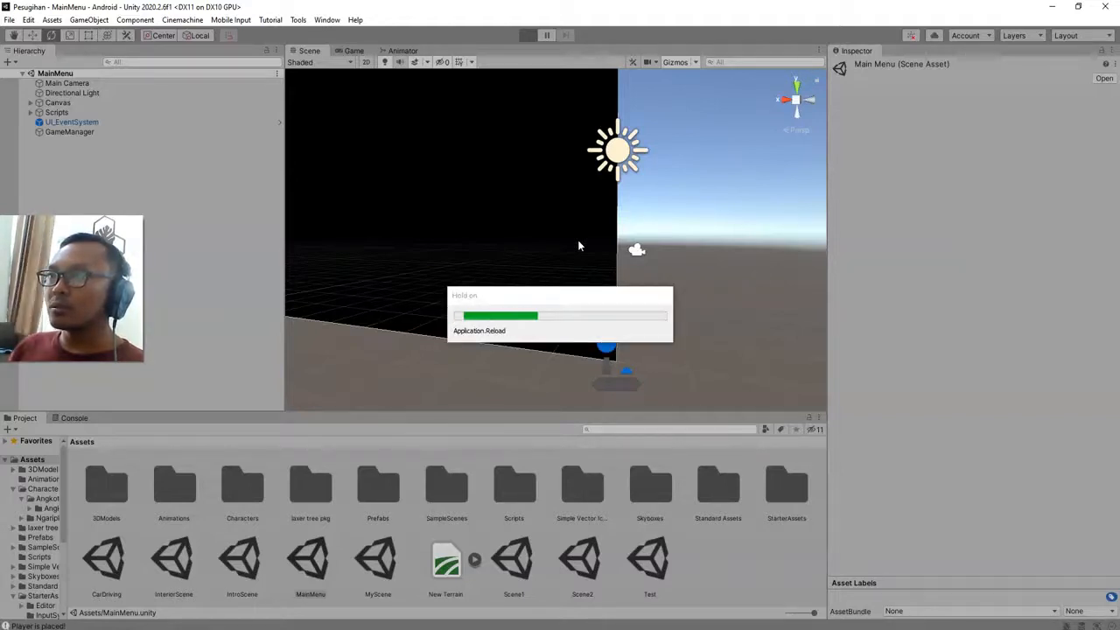
pyautogui.click(529, 35)
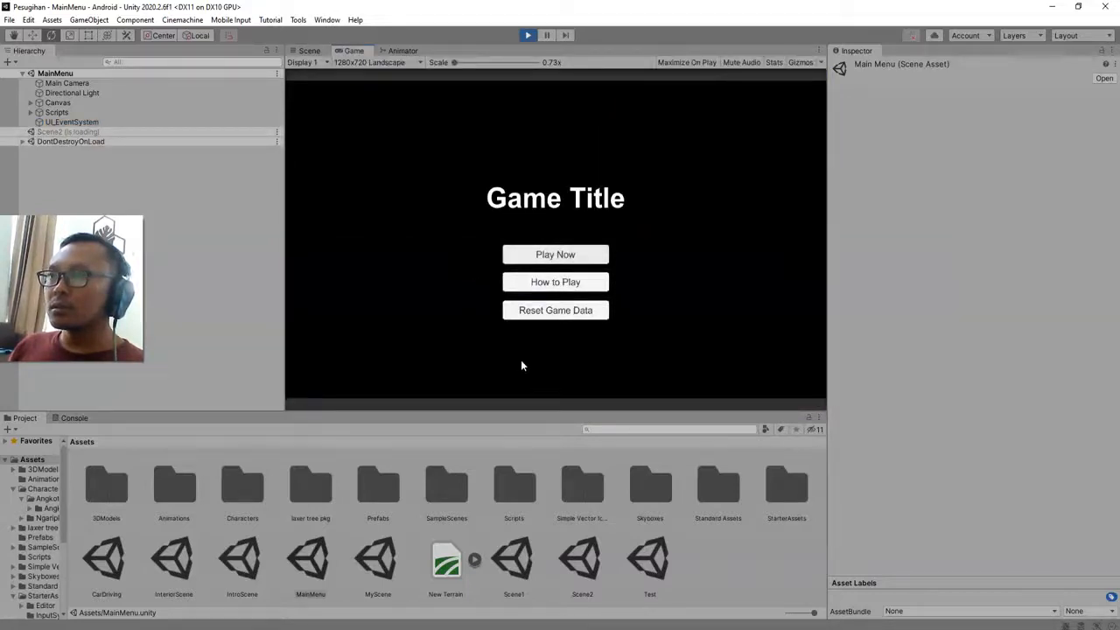
pyautogui.click(555, 254)
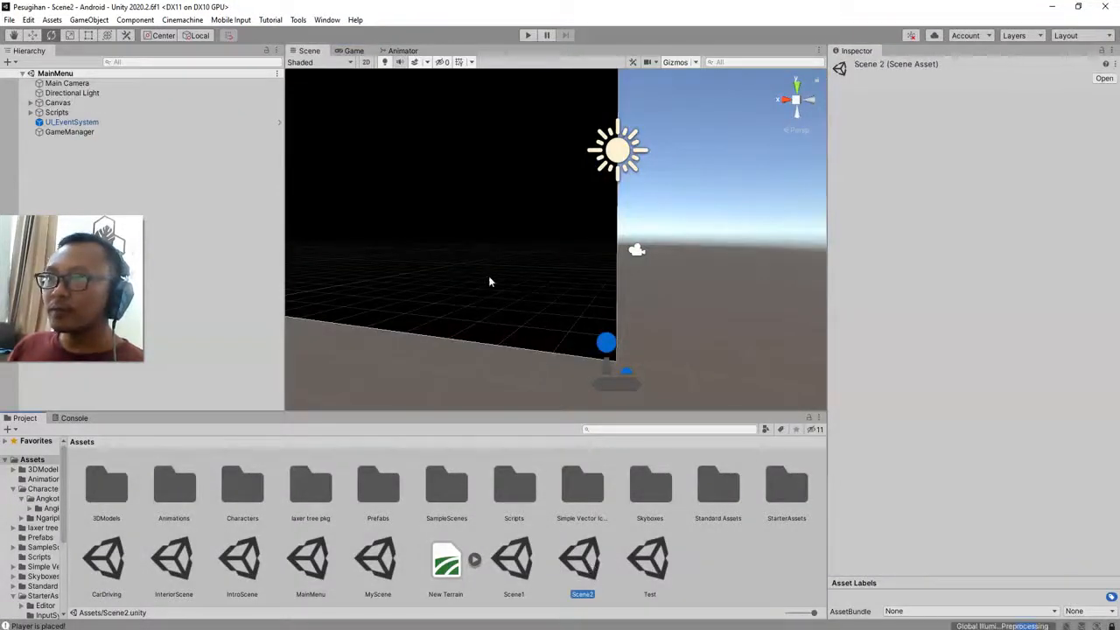
# - Reopen Scene2 and select the Breathing Idle character next to the AngkotKota
pyautogui.doubleClick(583, 560)
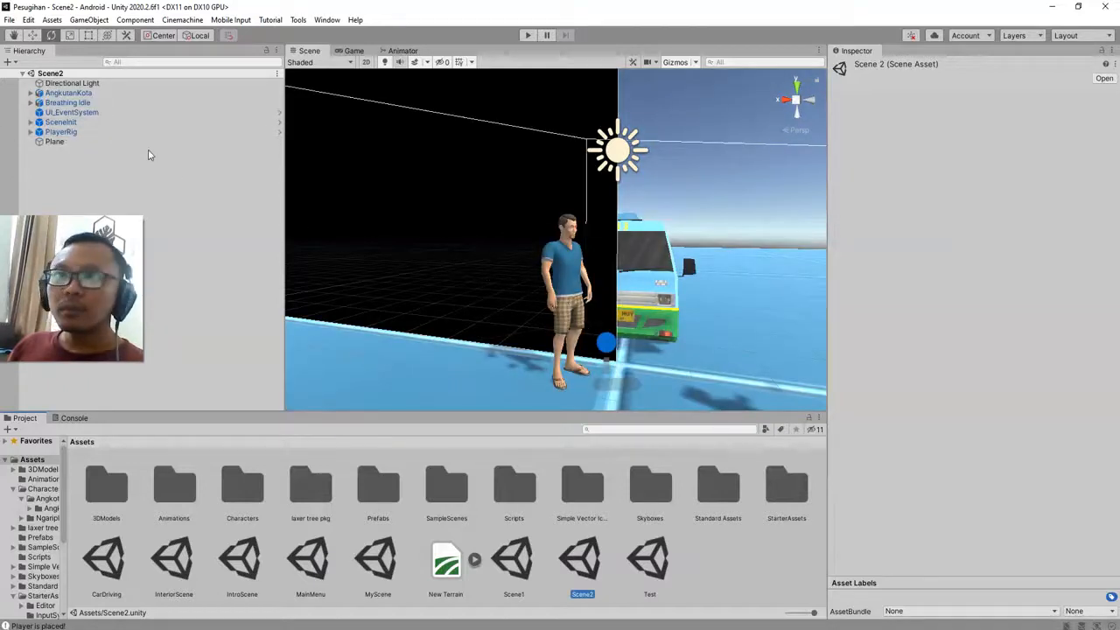
pyautogui.click(69, 93)
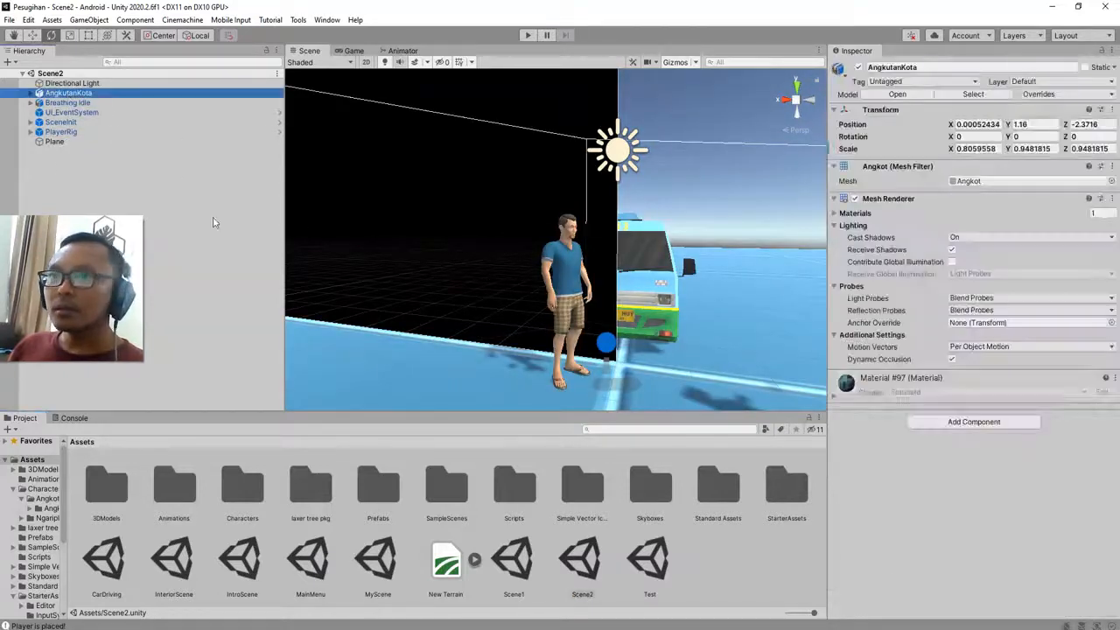
pyautogui.click(60, 122)
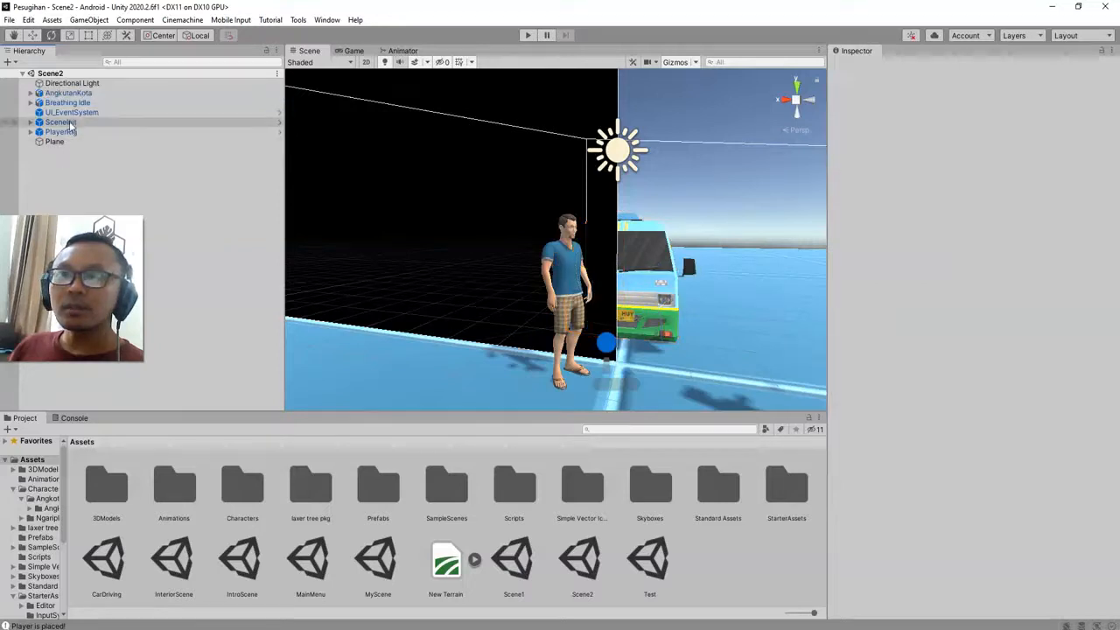
pyautogui.click(68, 101)
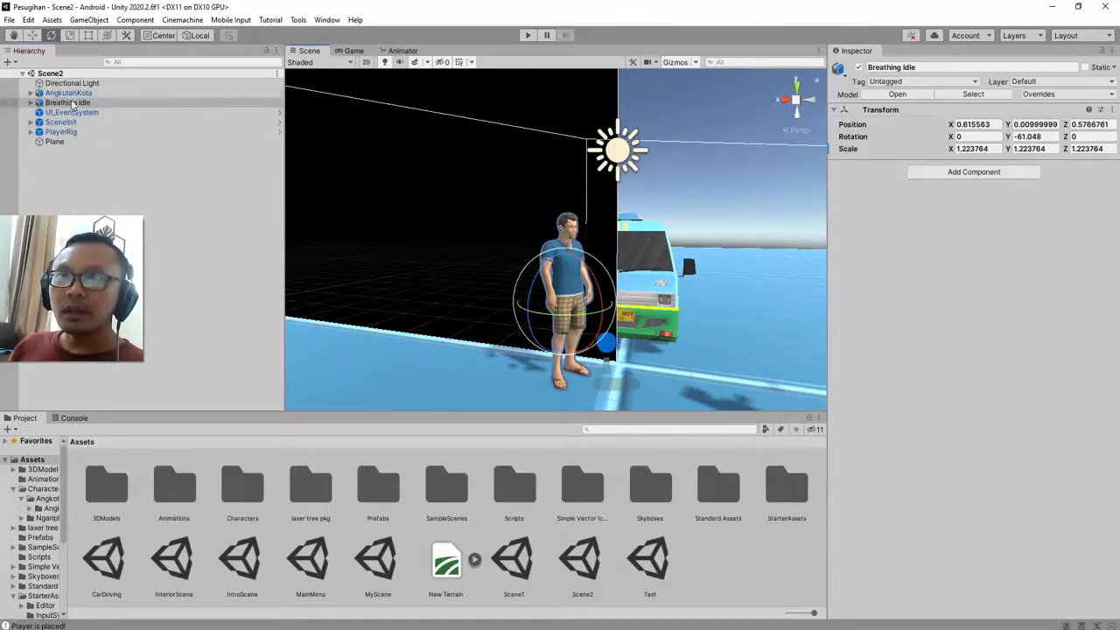
# - Zoom the Scene view in onto the character beside the angkot
pyautogui.scroll(3)
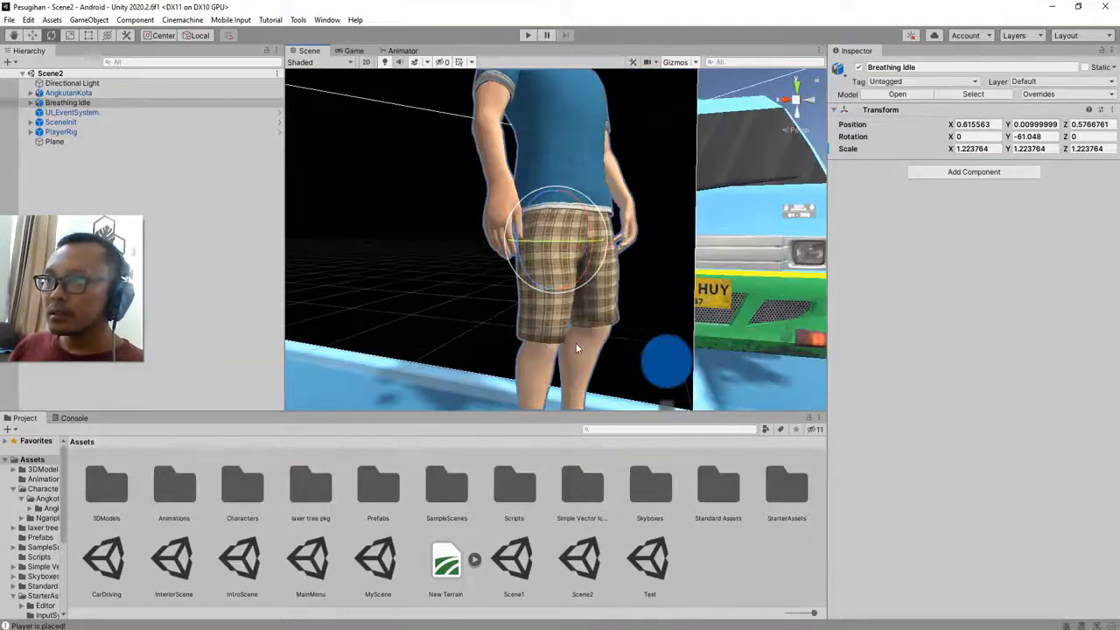
pyautogui.scroll(-3)
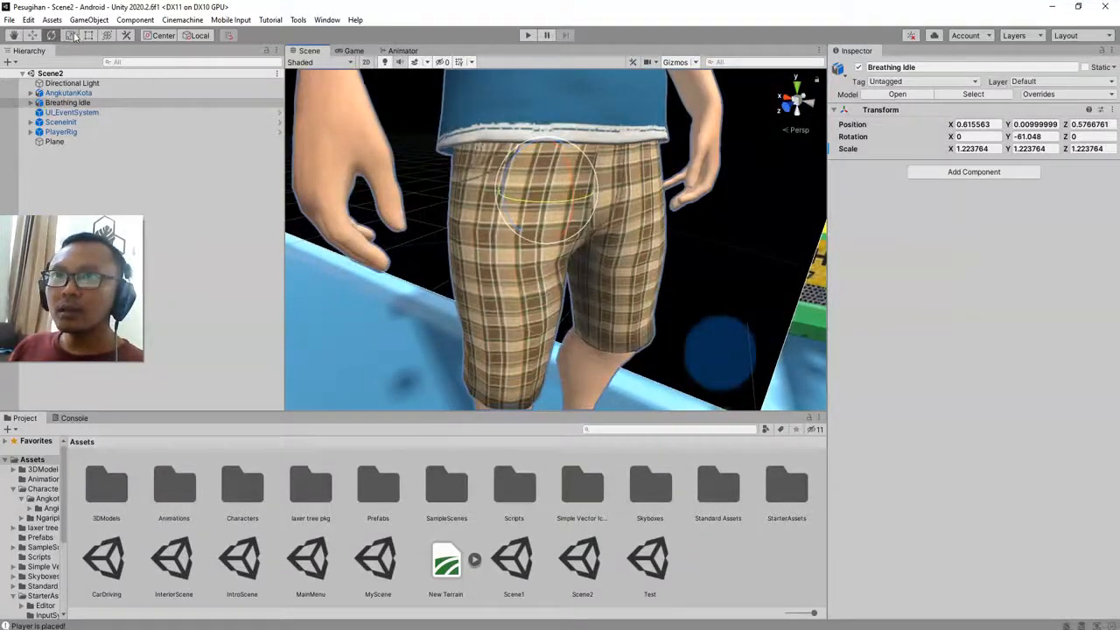
pyautogui.click(70, 35)
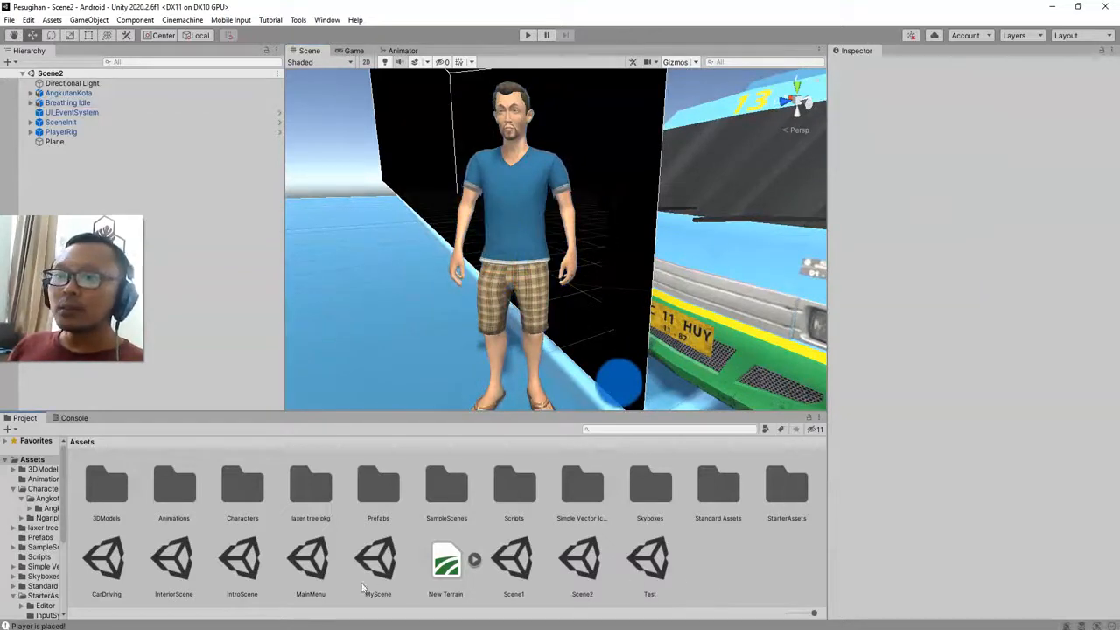
pyautogui.moveTo(514, 506)
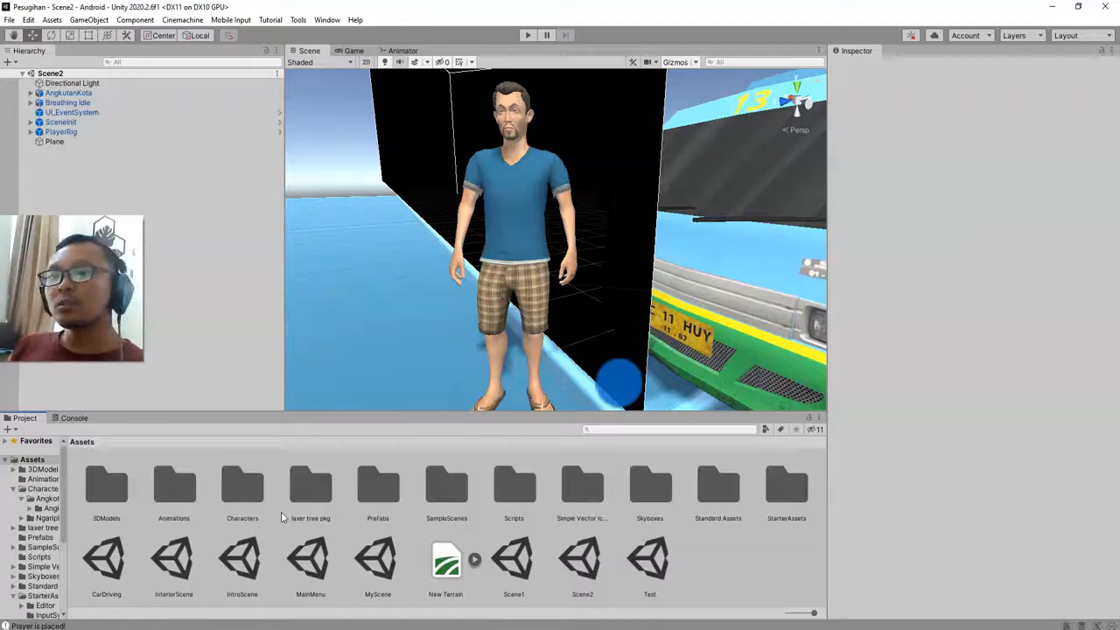
pyautogui.moveTo(392, 493)
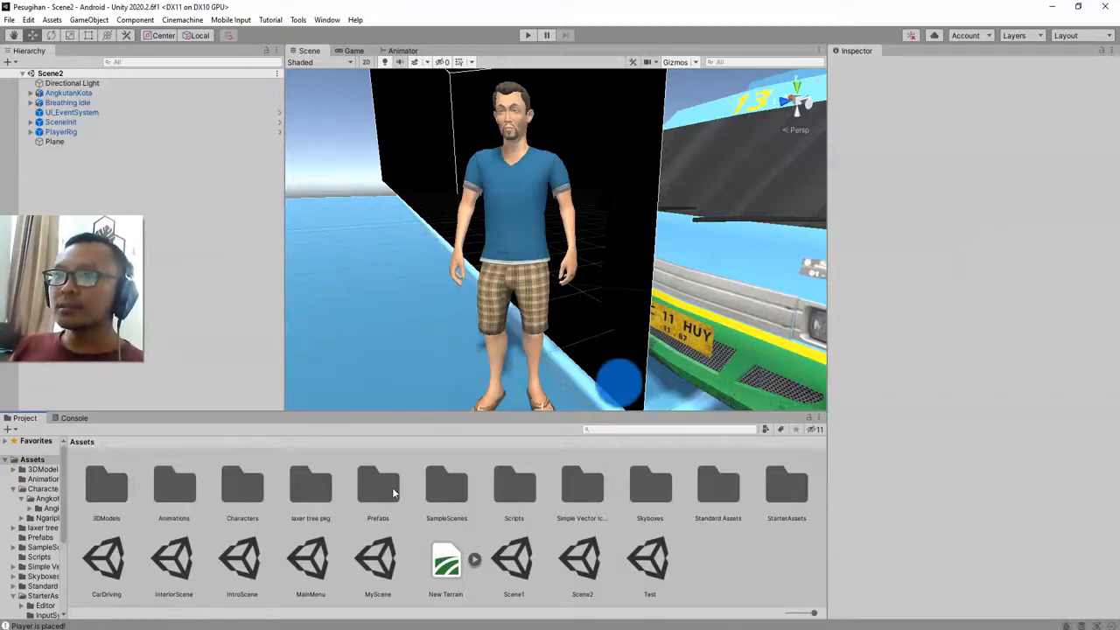
pyautogui.moveTo(476, 511)
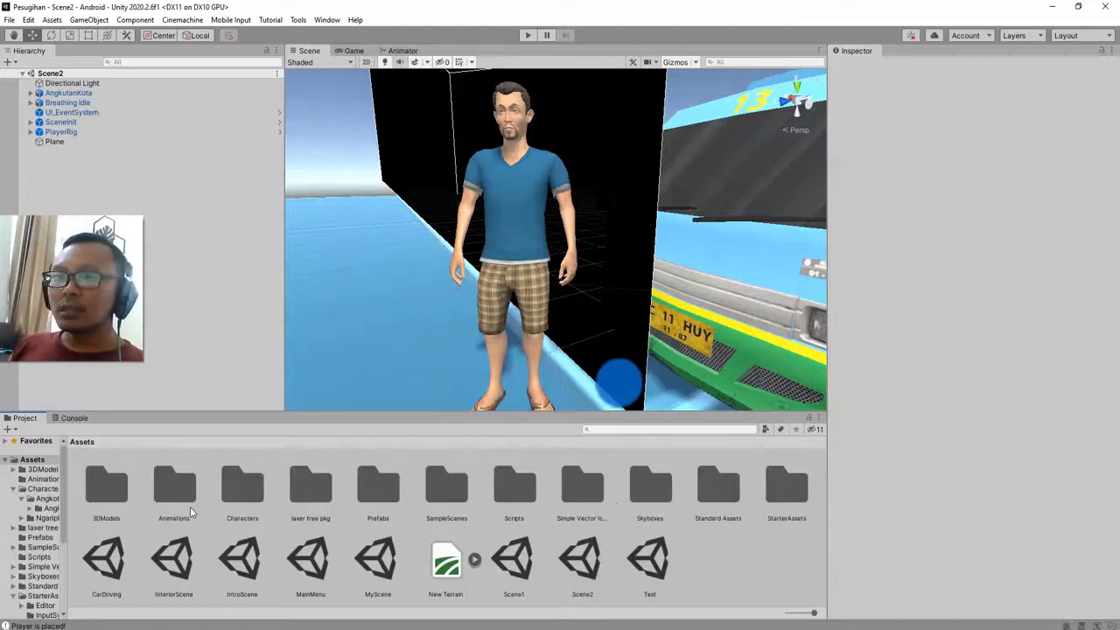
pyautogui.moveTo(348, 506)
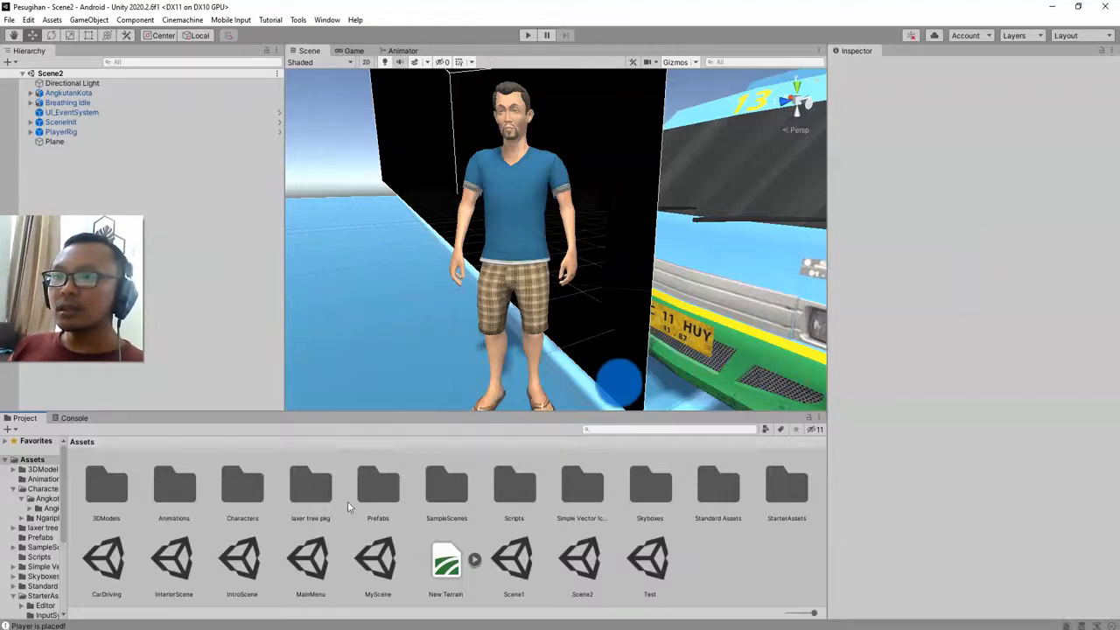
# - Browse into the Characters > AngkotDriver asset folder for the new Animator Controller
pyautogui.click(241, 487)
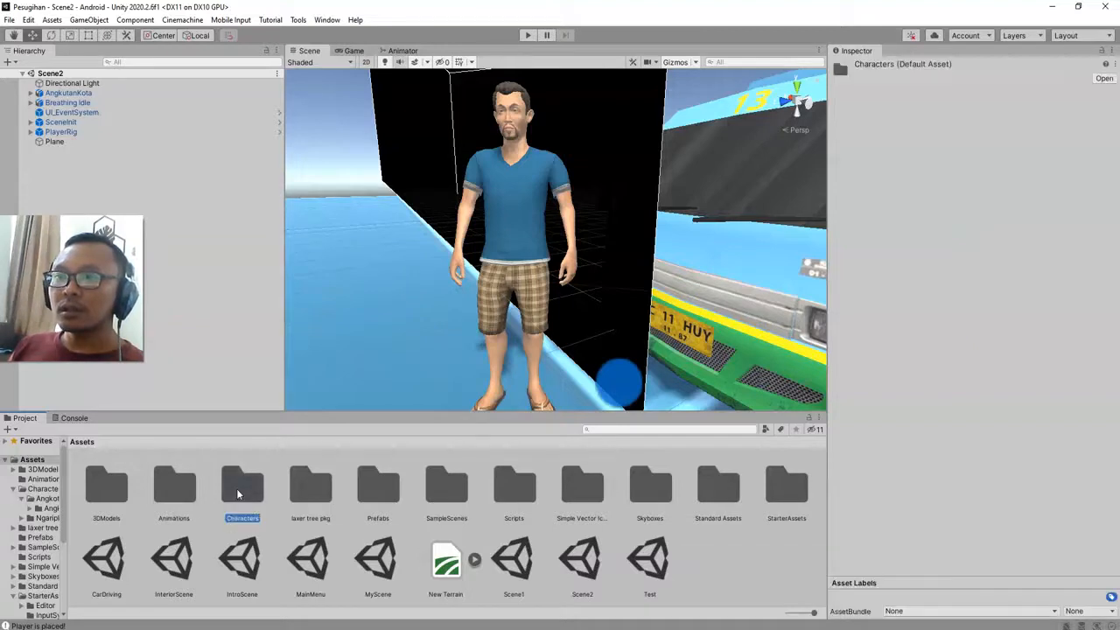
pyautogui.doubleClick(242, 486)
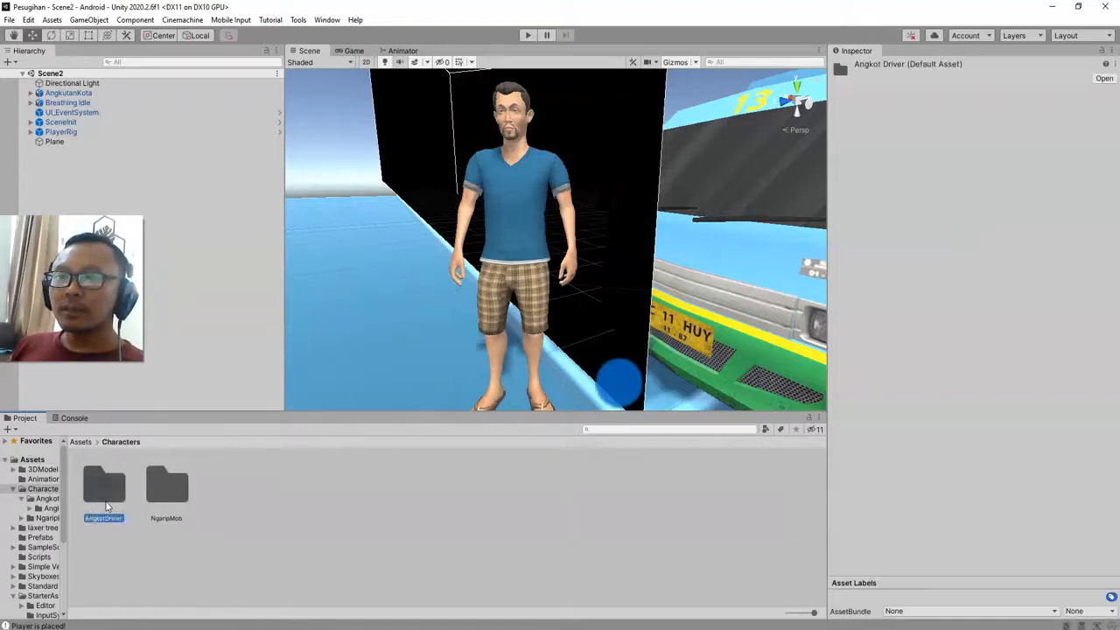
pyautogui.doubleClick(103, 487)
pyautogui.write('BreathingIdl')
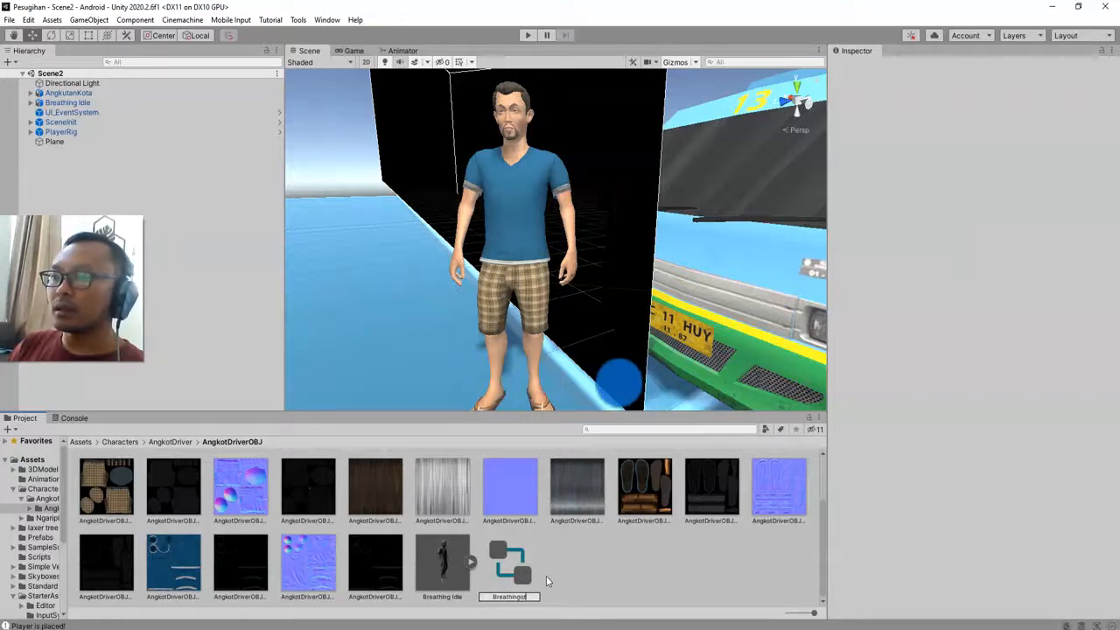
# - Name the controller BreathingIdle, attach it to the Breathing Idle character and open its state graph
pyautogui.click(511, 563)
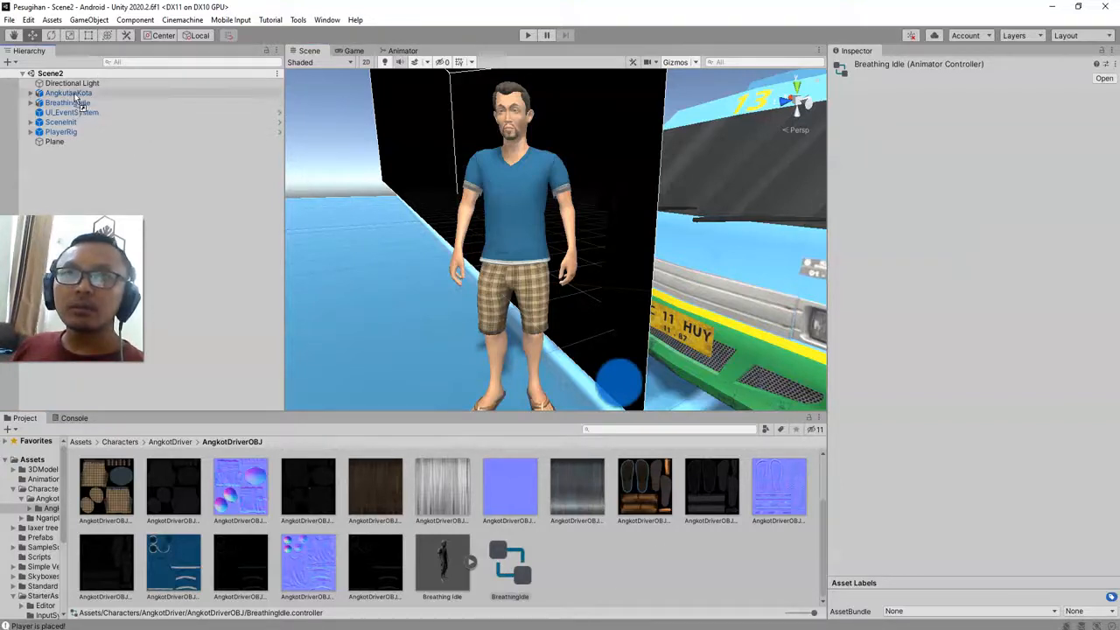
pyautogui.click(66, 102)
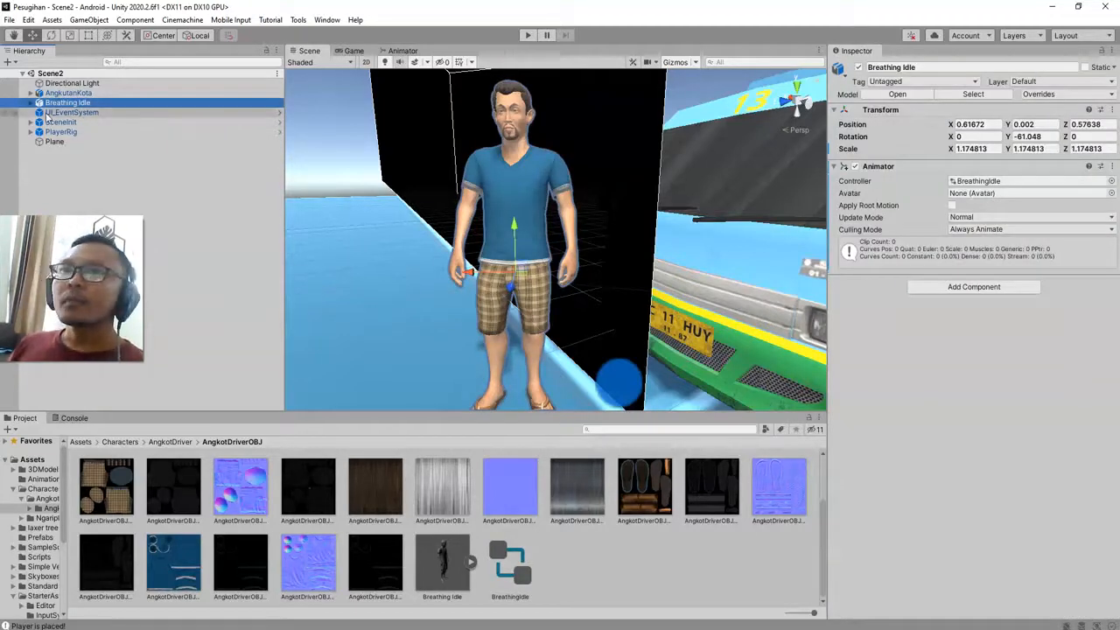
pyautogui.click(29, 102)
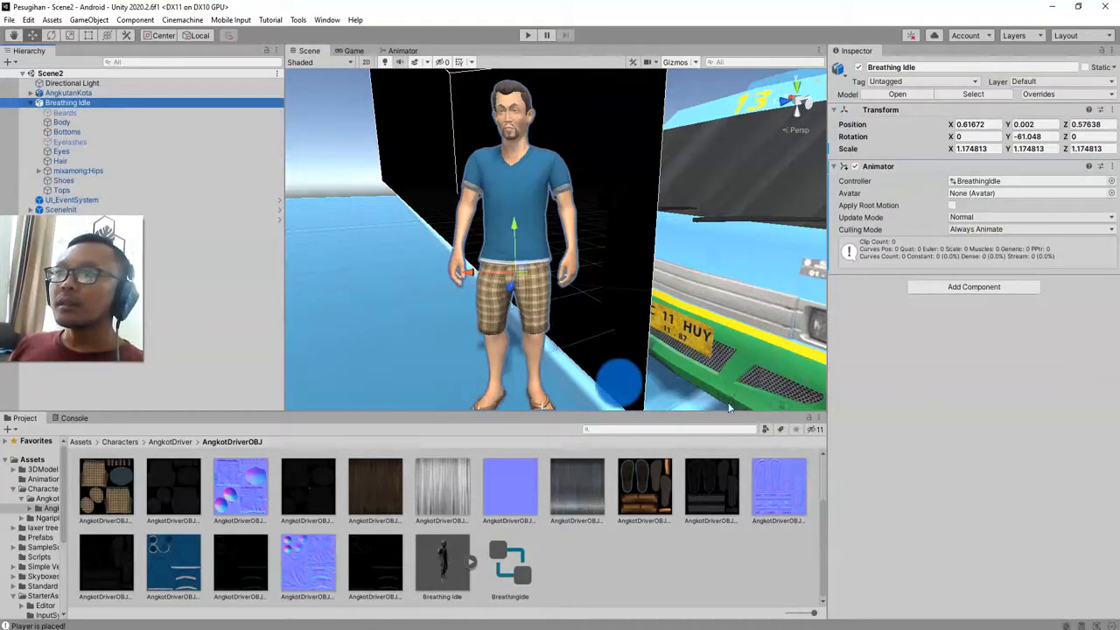
pyautogui.click(510, 564)
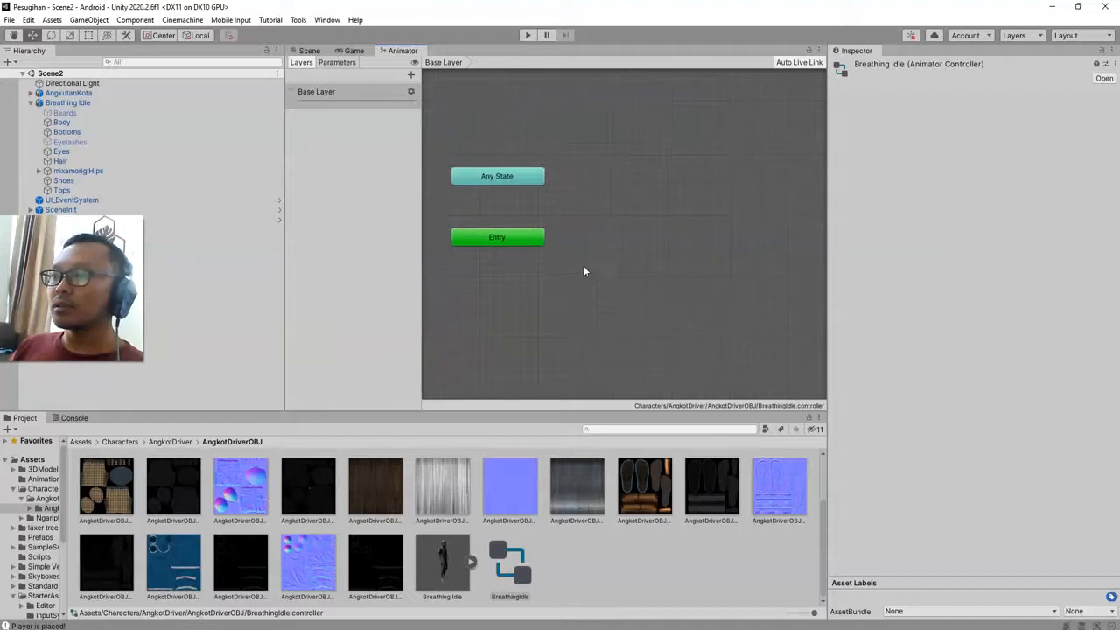
# - Create an empty state named Idle in the Base Layer and bring up its Motion picker
pyautogui.rightClick(584, 269)
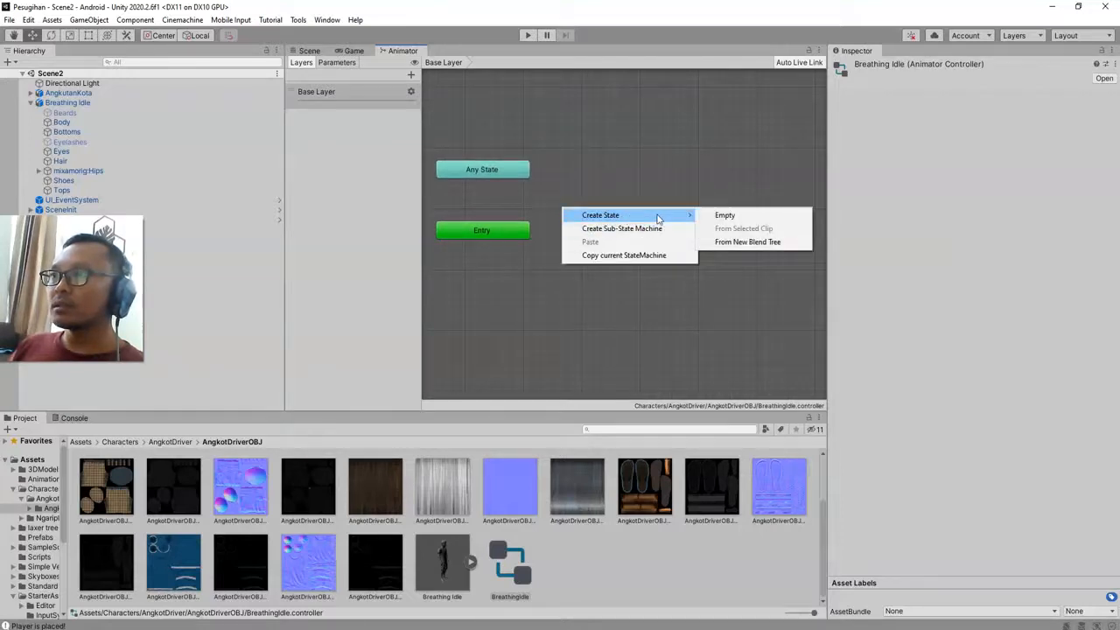
pyautogui.click(725, 215)
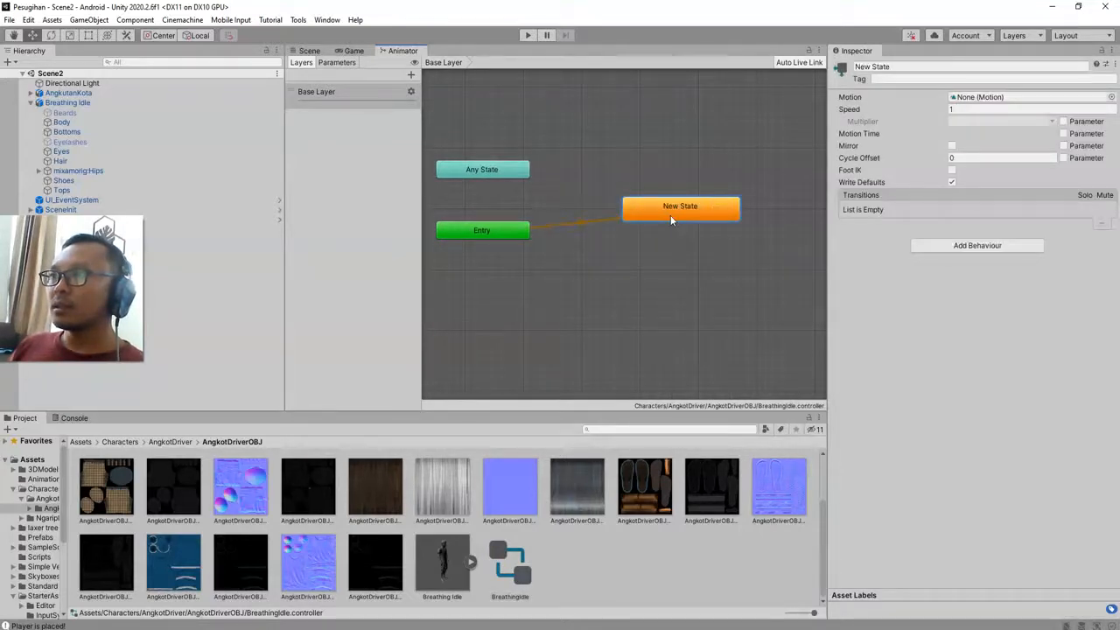
pyautogui.doubleClick(962, 67)
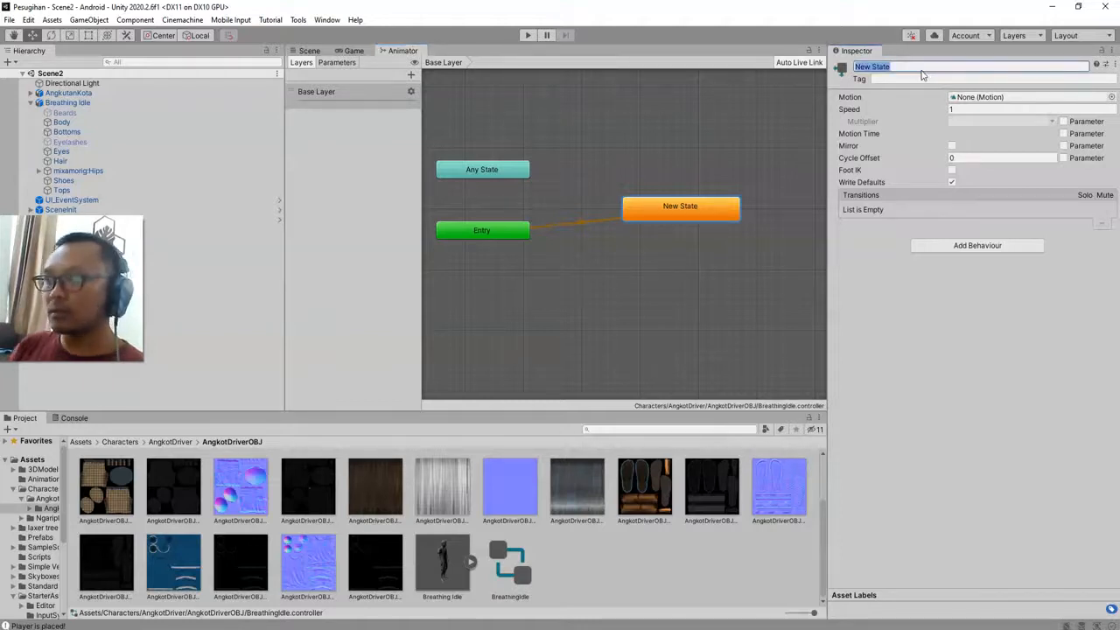
pyautogui.write('Idle')
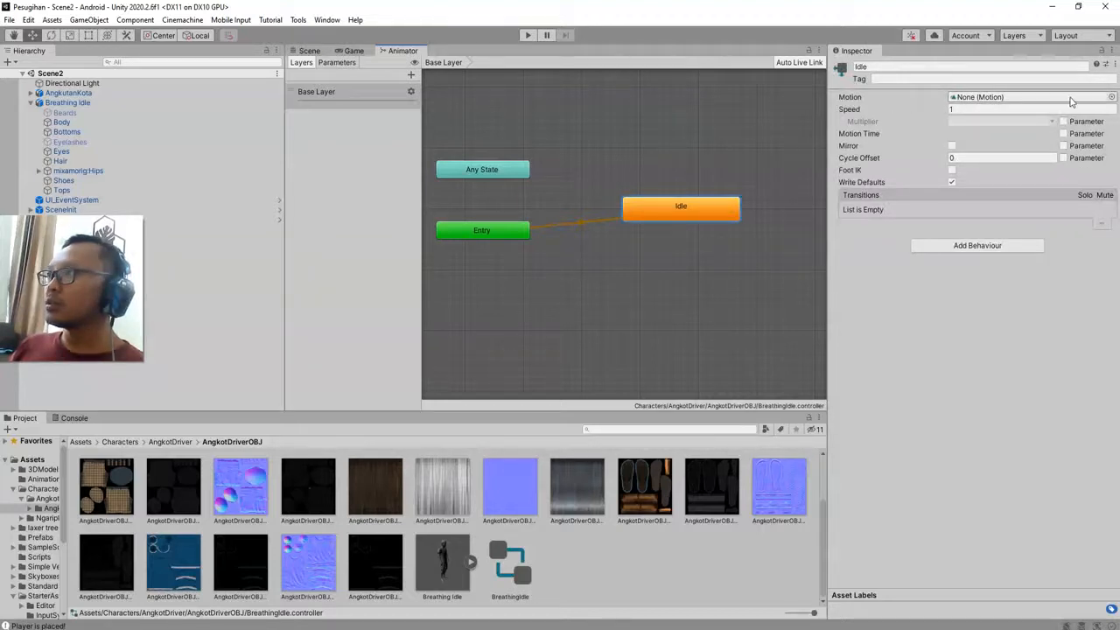
pyautogui.click(1111, 96)
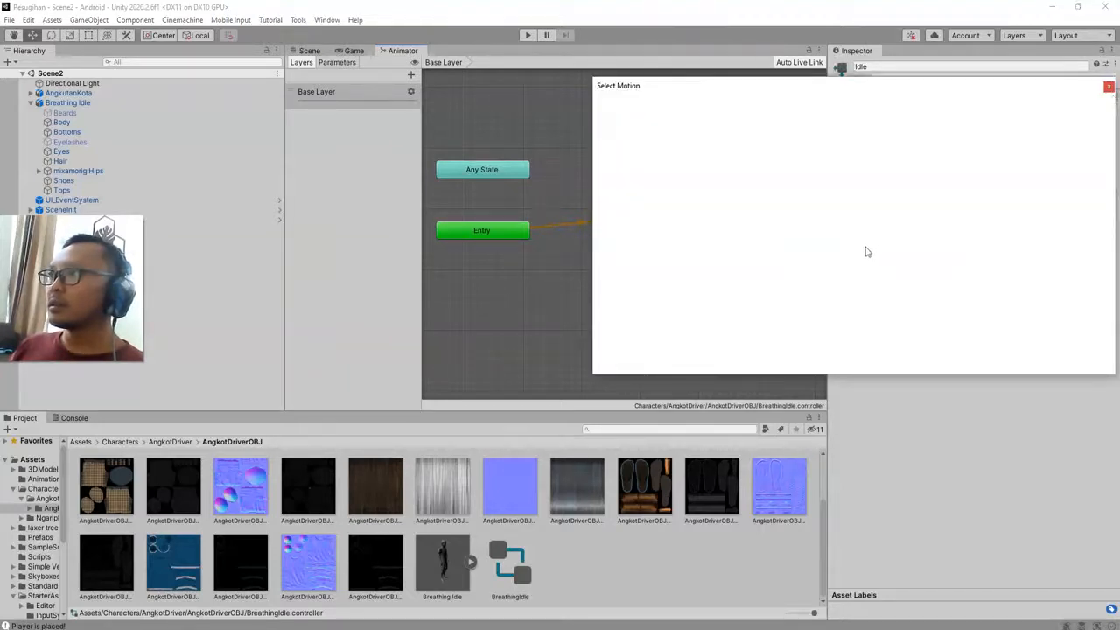
# - Search 'breath' in Select Motion and choose the mixamo.com clip from Breathing Idle.fbx
pyautogui.click(854, 219)
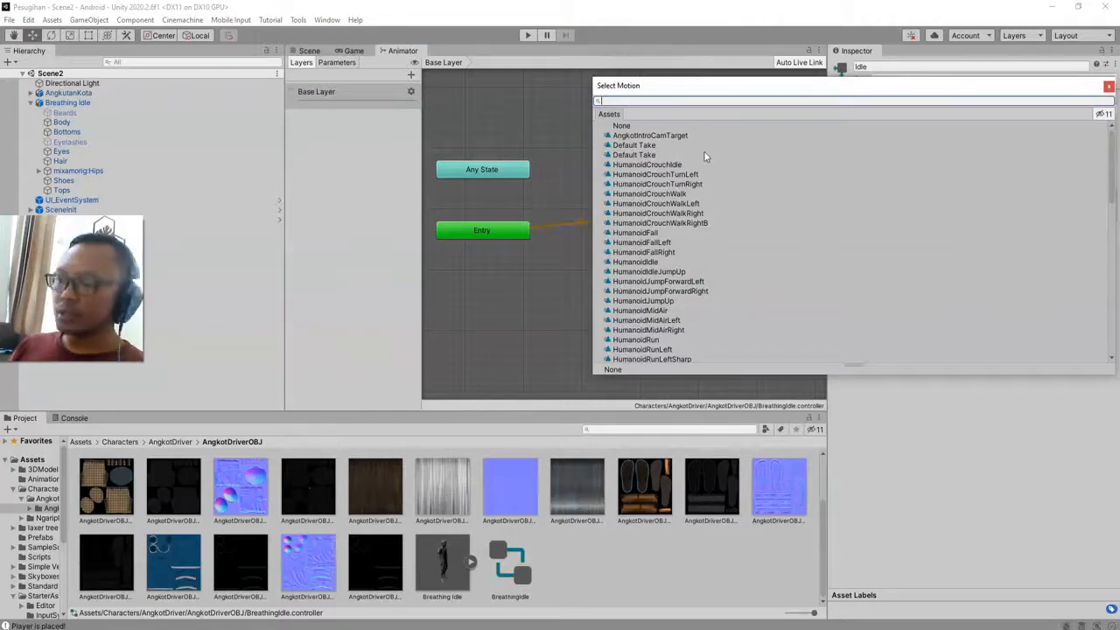
pyautogui.write('breath')
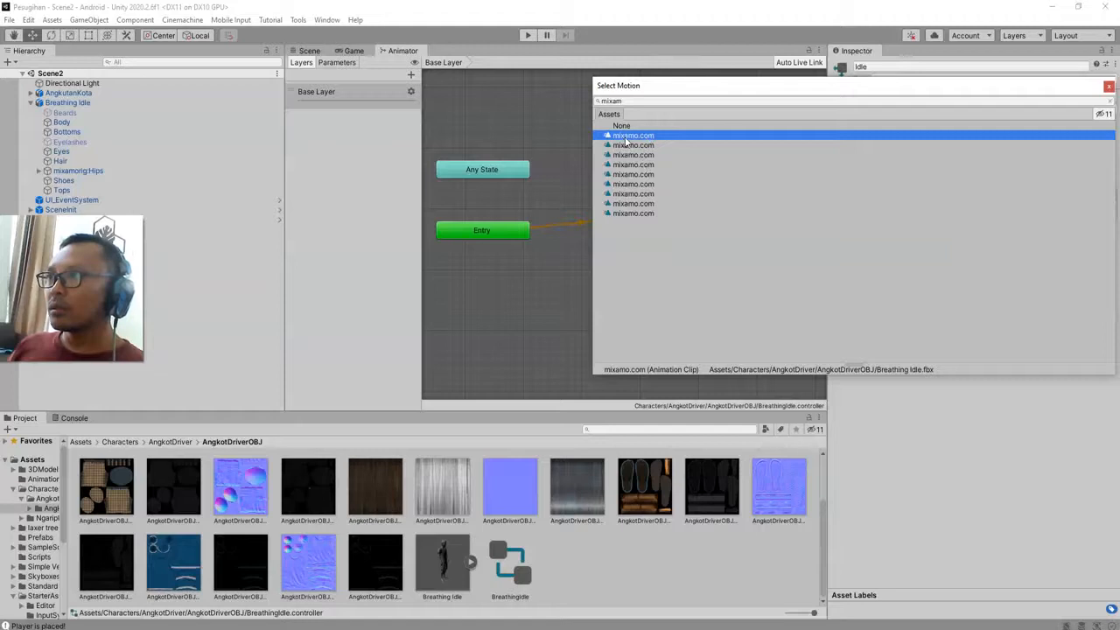
pyautogui.moveTo(878, 370)
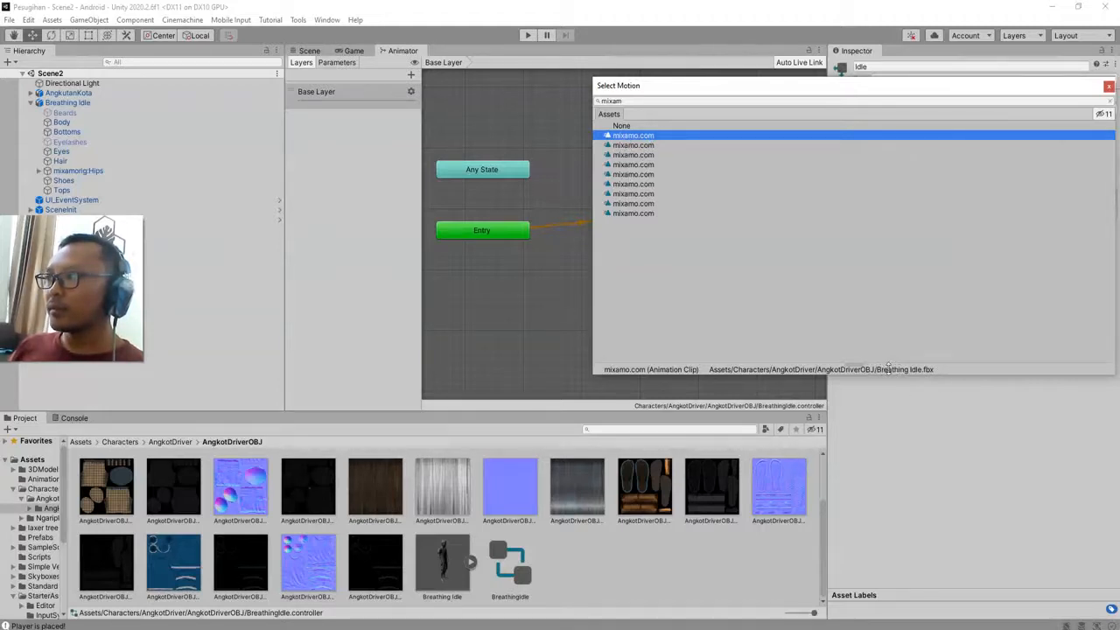
pyautogui.moveTo(901, 371)
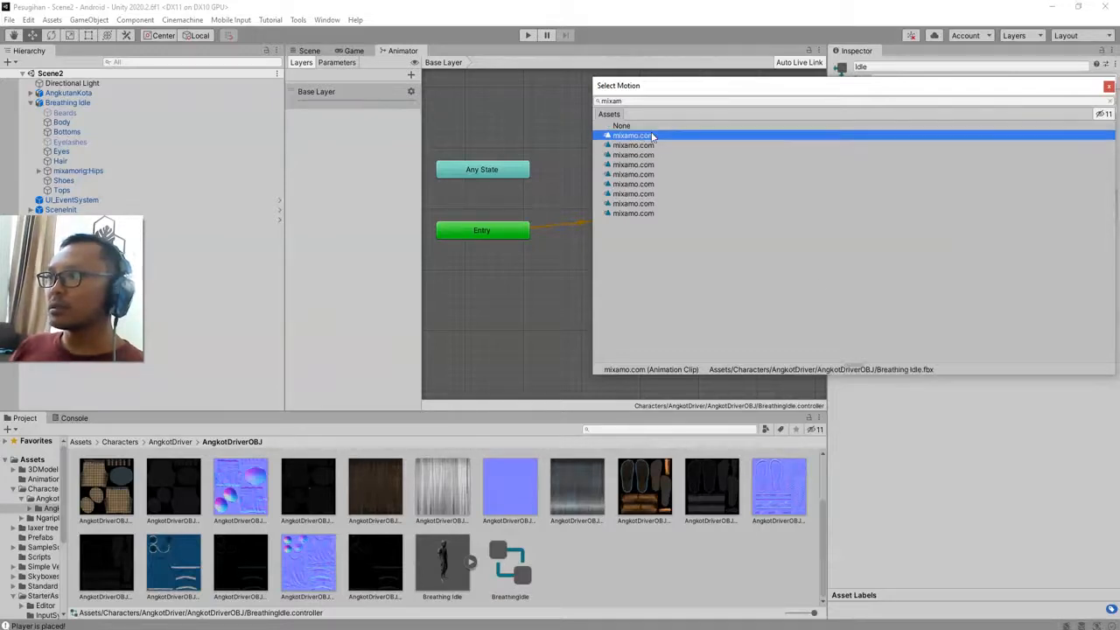
pyautogui.moveTo(1054, 139)
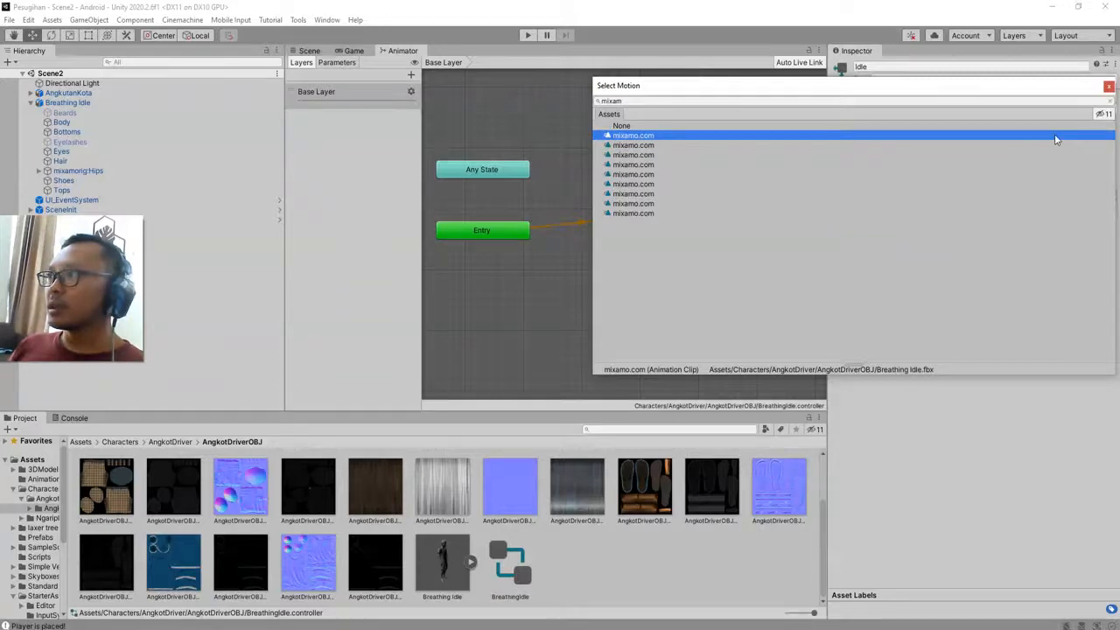
pyautogui.click(633, 134)
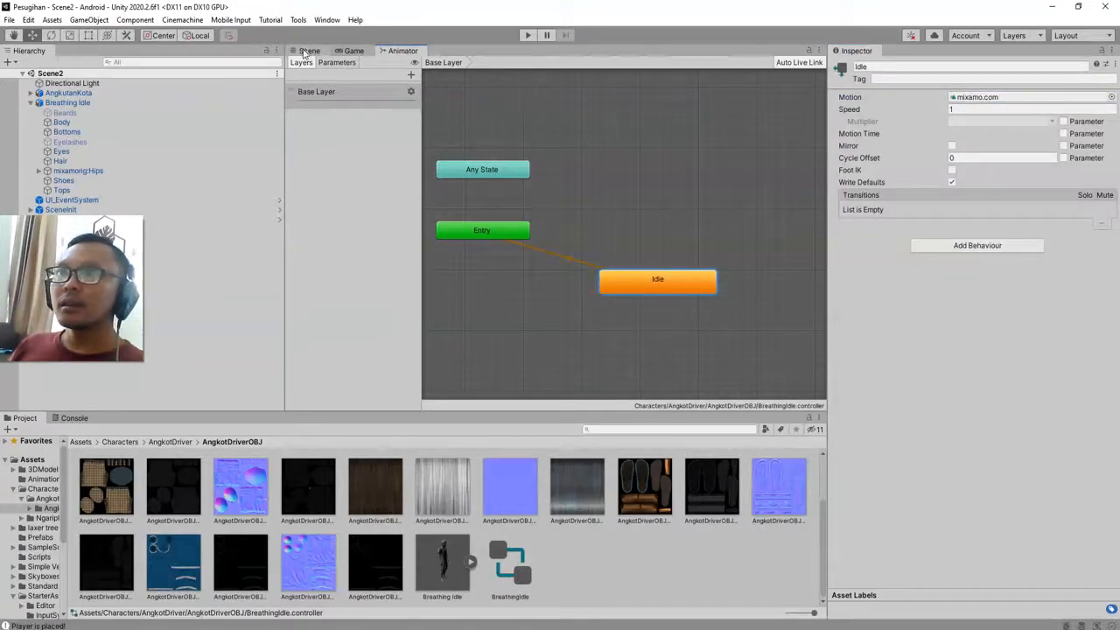
# - Enter Play mode from the Scene view and start the game via Play Now in the Game Title menu
pyautogui.click(308, 49)
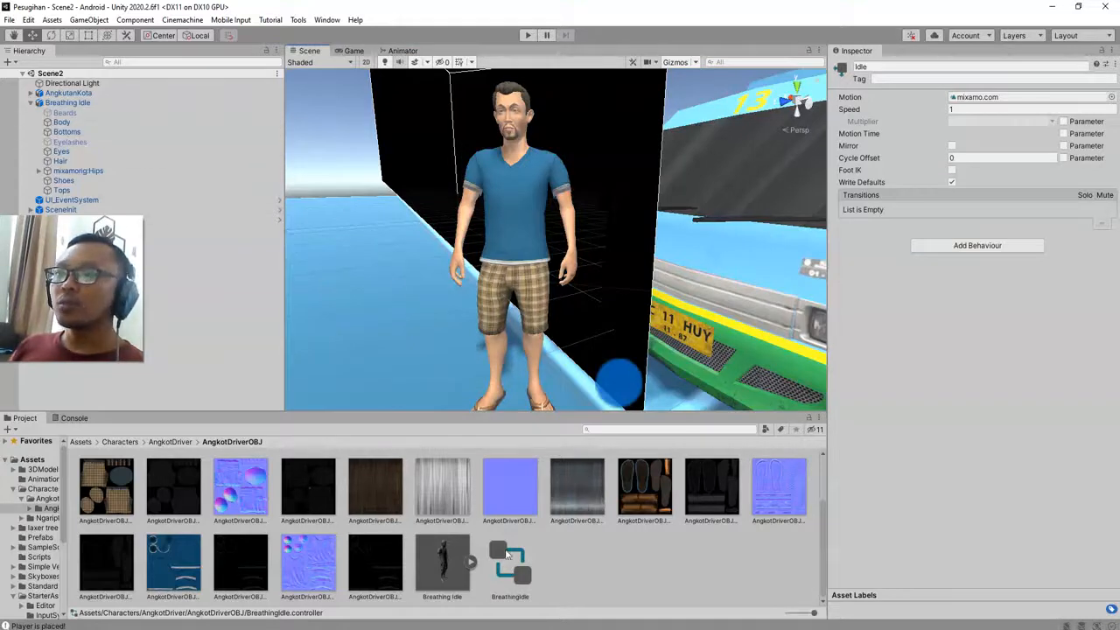
pyautogui.click(80, 441)
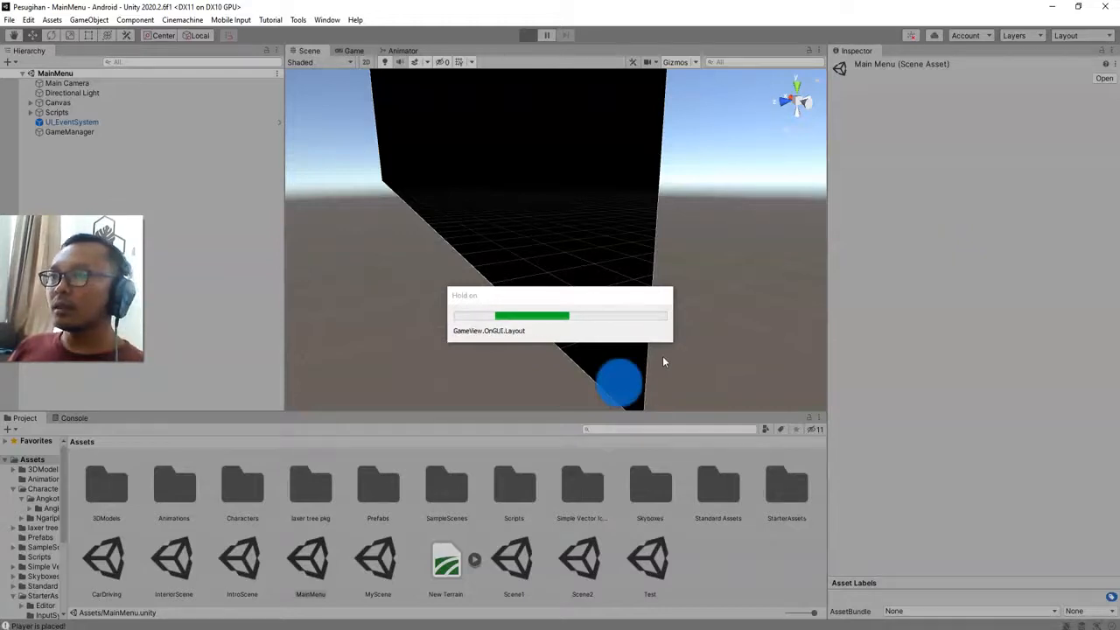
pyautogui.click(529, 35)
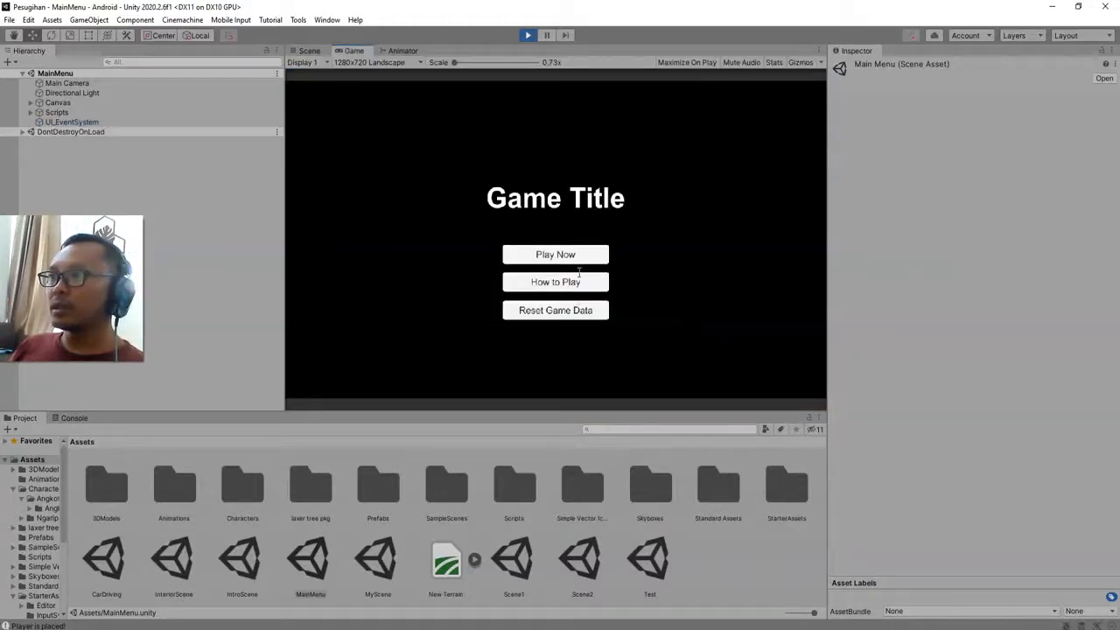
pyautogui.click(554, 254)
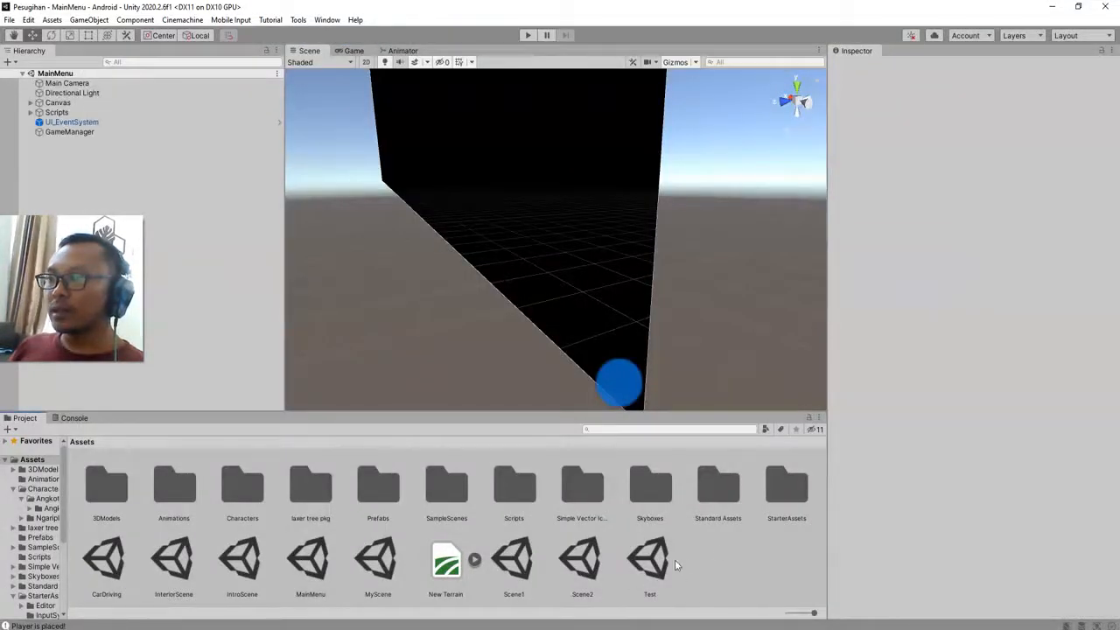
pyautogui.moveTo(564, 509)
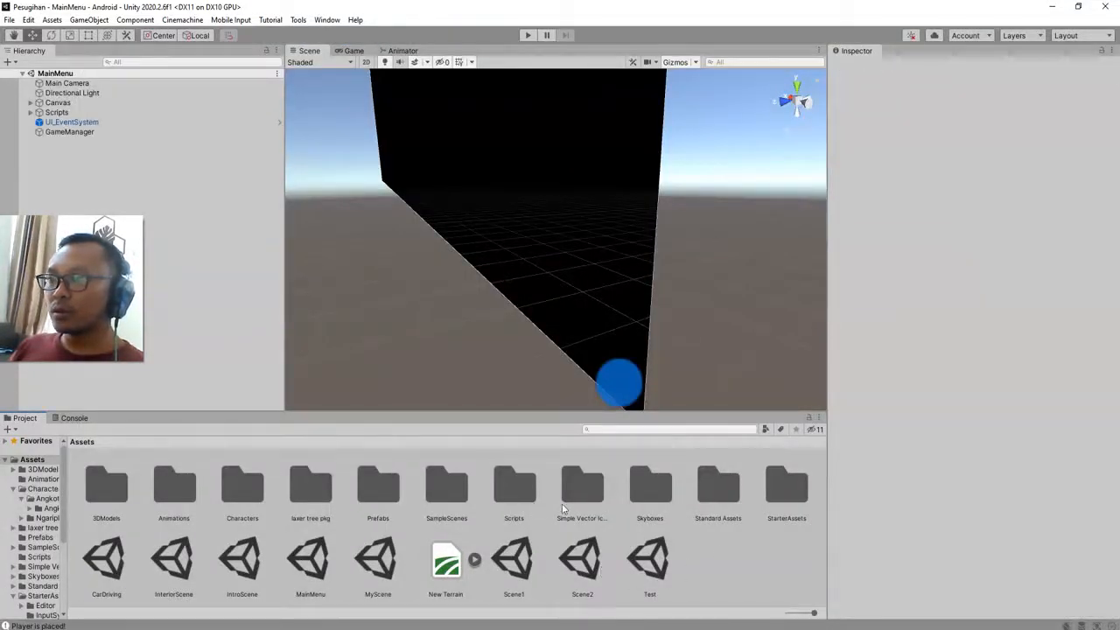
pyautogui.moveTo(263, 497)
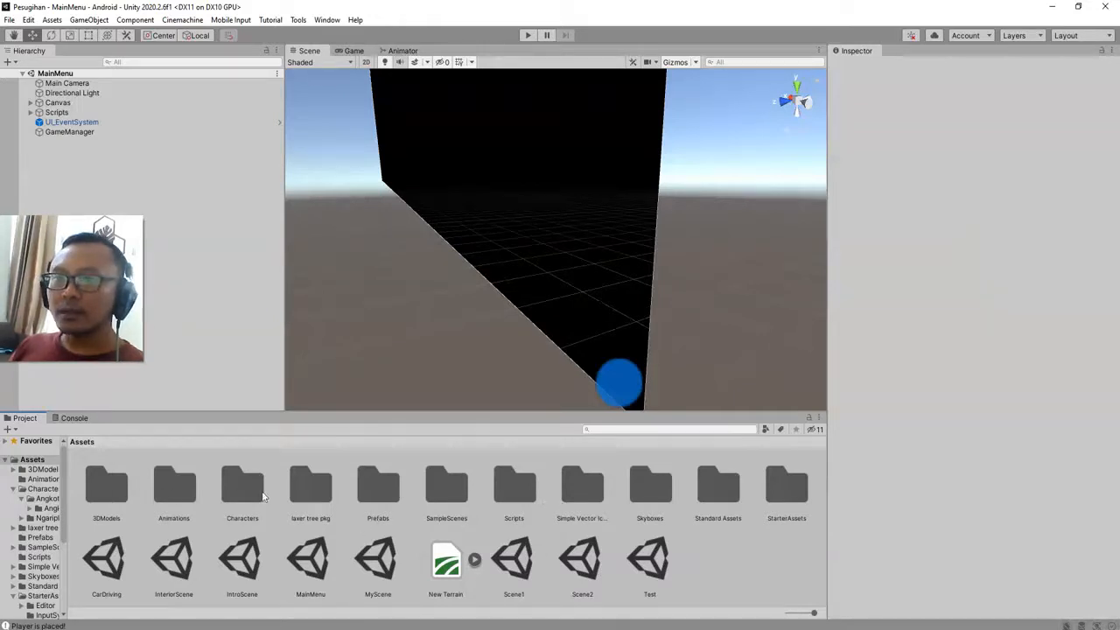
# - Browse into Characters > AngkotDriver > AngkotDriverOBJ in the Project window
pyautogui.doubleClick(241, 486)
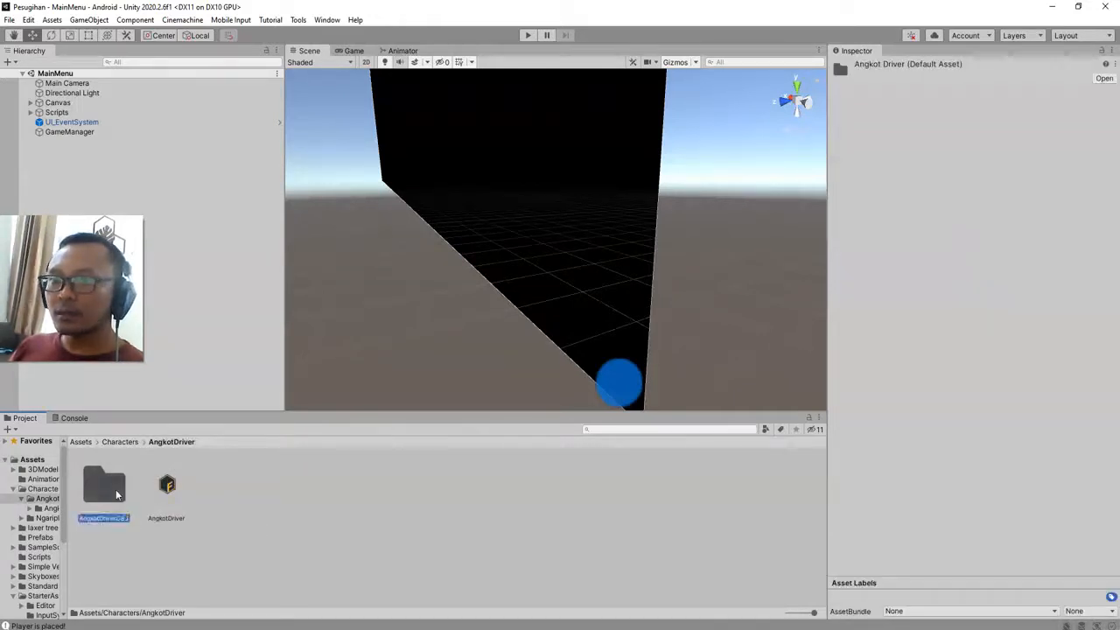
pyautogui.doubleClick(105, 485)
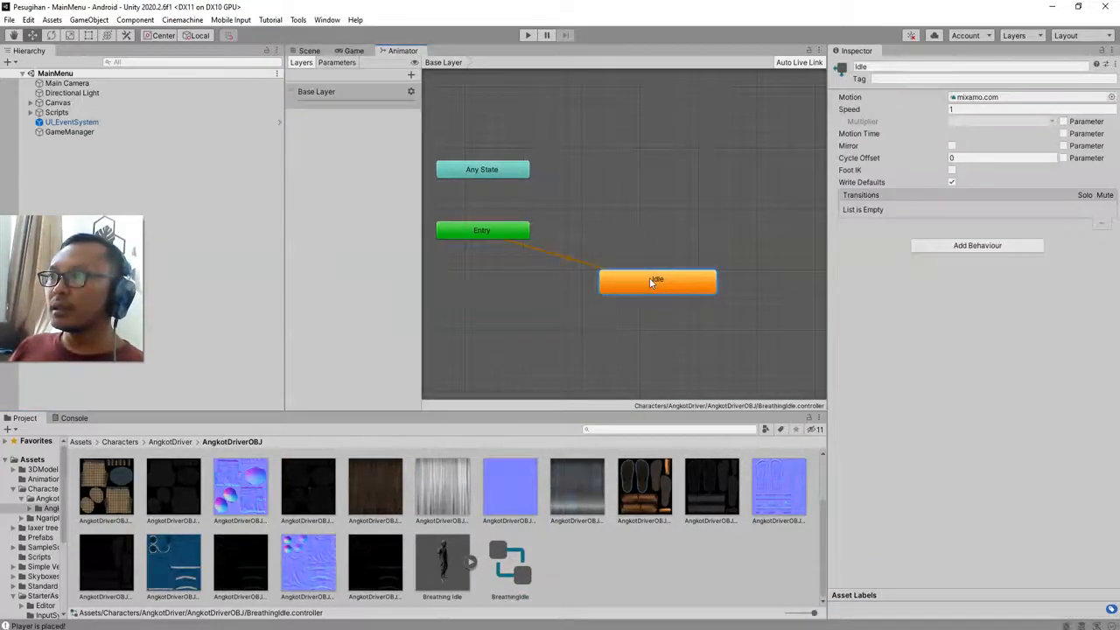
# - Enable Loop Time on Breathing Idle.fbx's clip and apply the import change
pyautogui.click(441, 563)
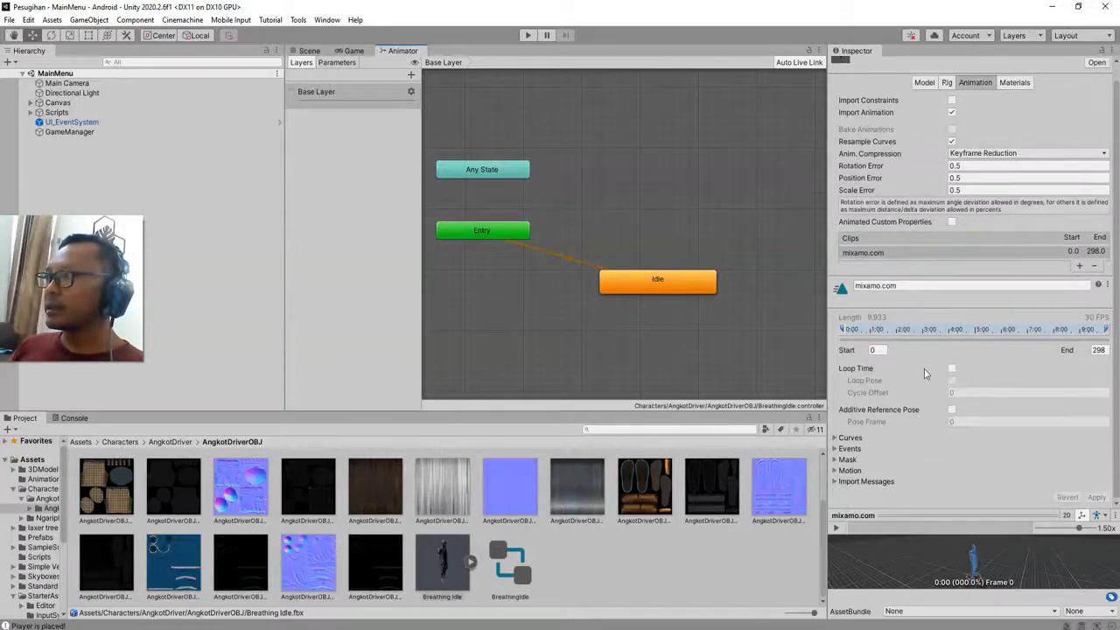
pyautogui.click(952, 368)
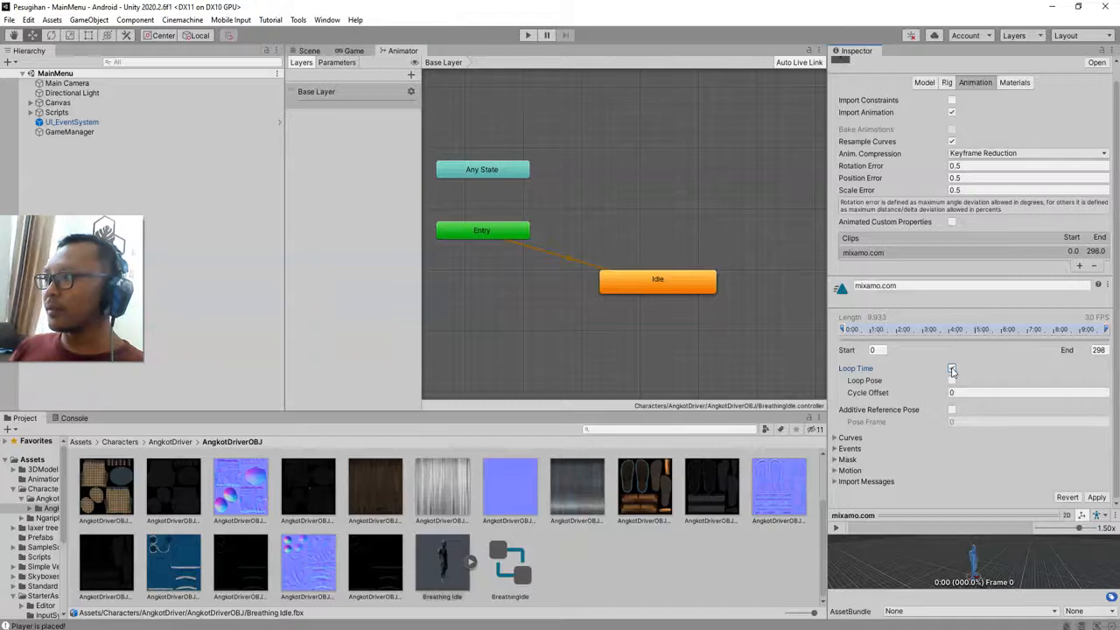
pyautogui.click(952, 367)
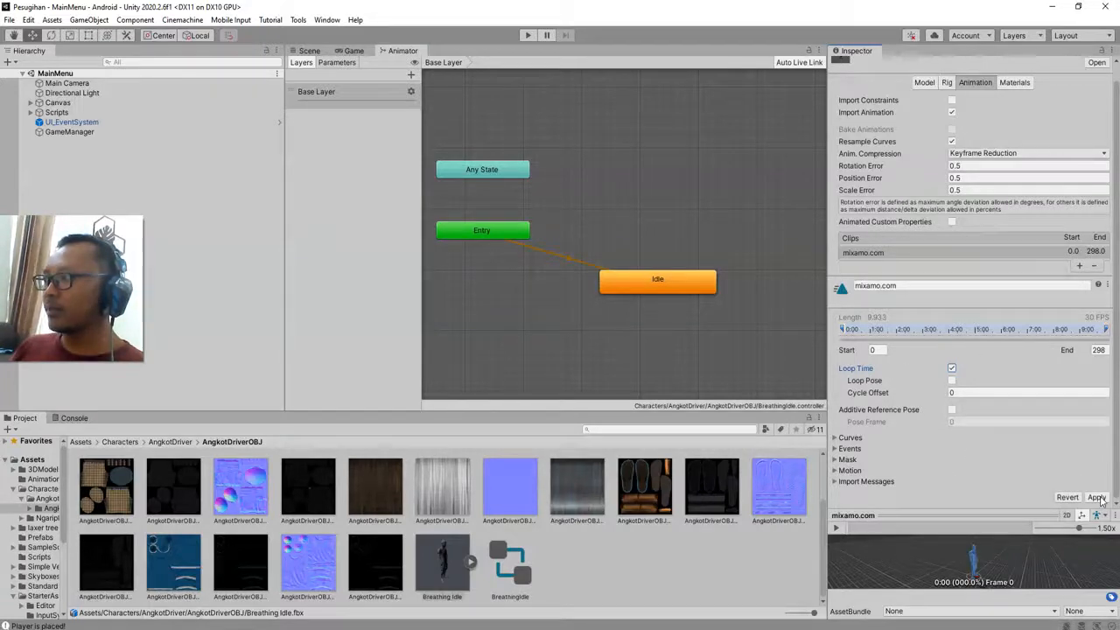
pyautogui.click(1096, 497)
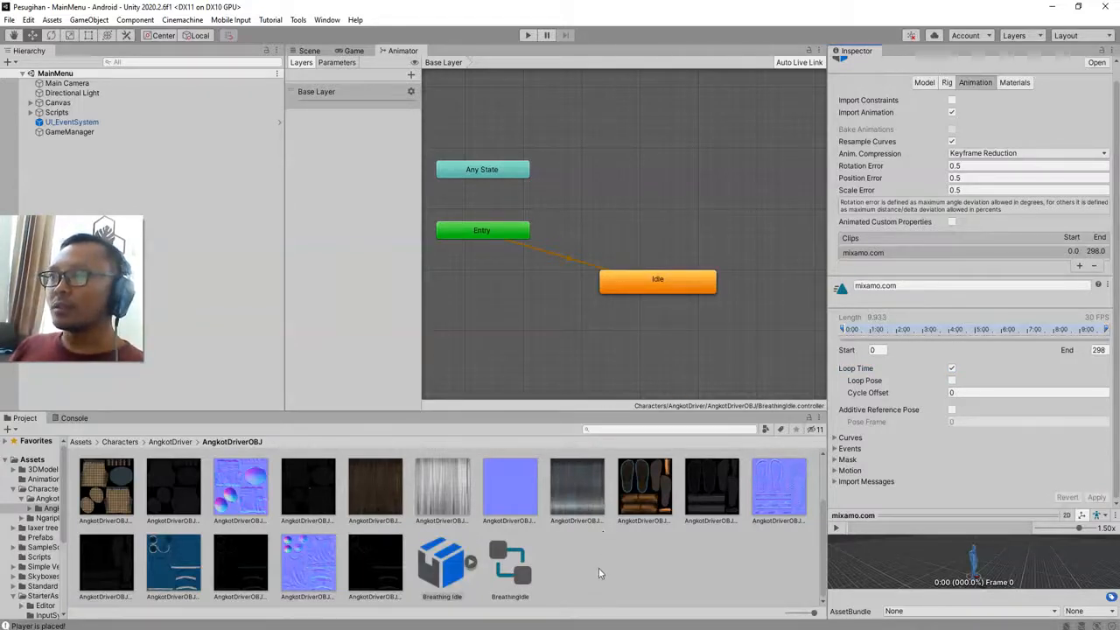
pyautogui.click(308, 49)
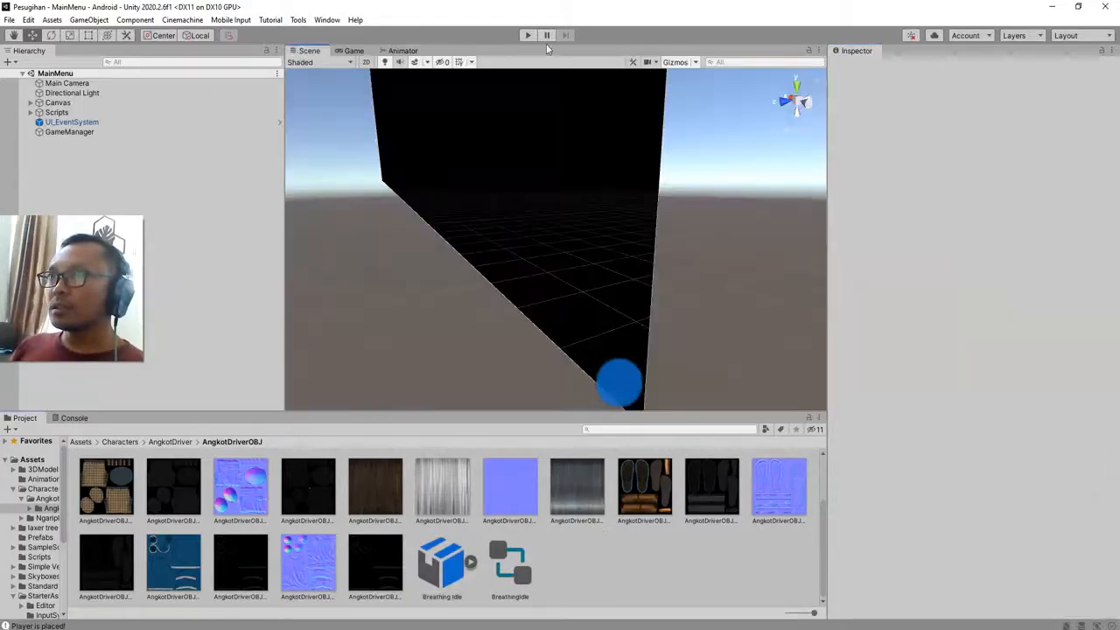
# - Enter Play mode and choose Play Now to load Scene2 with the character beside the angkot
pyautogui.click(529, 35)
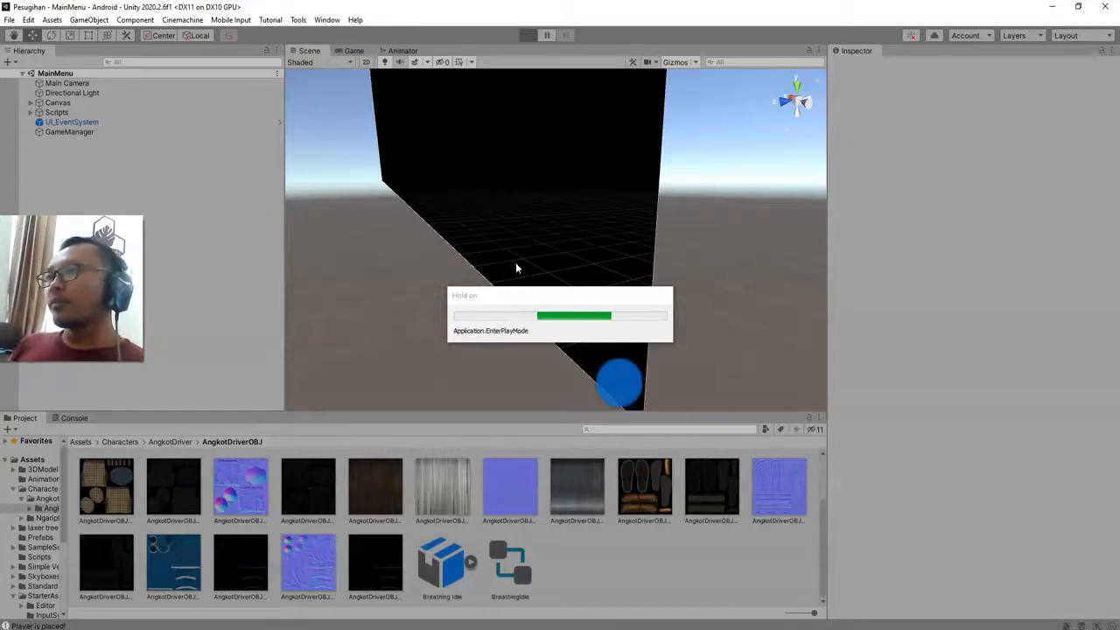
pyautogui.click(529, 35)
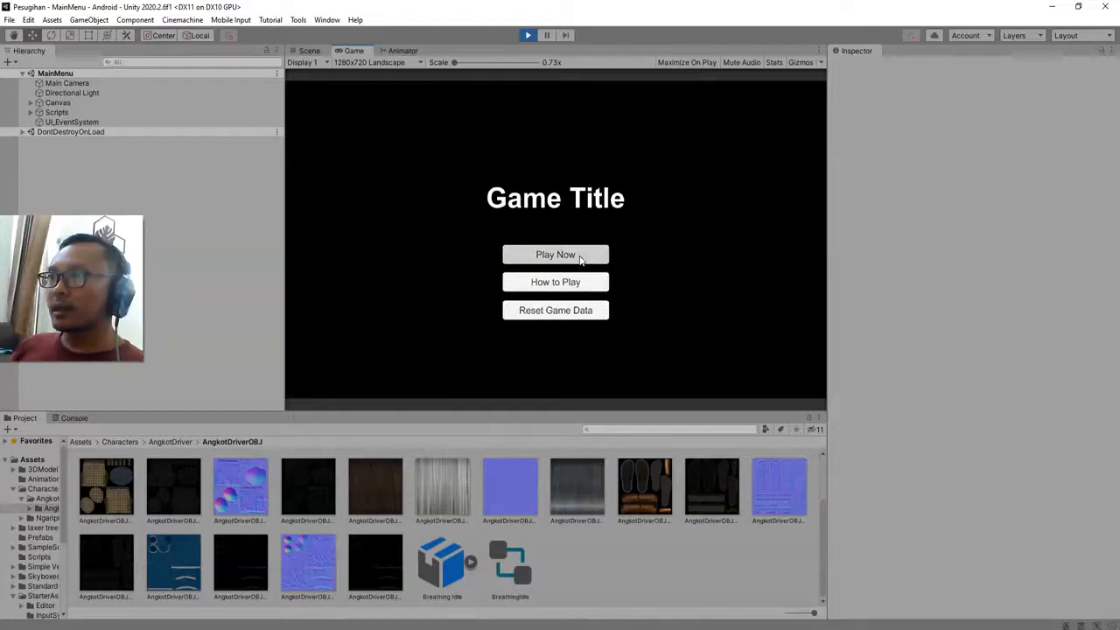
pyautogui.click(556, 254)
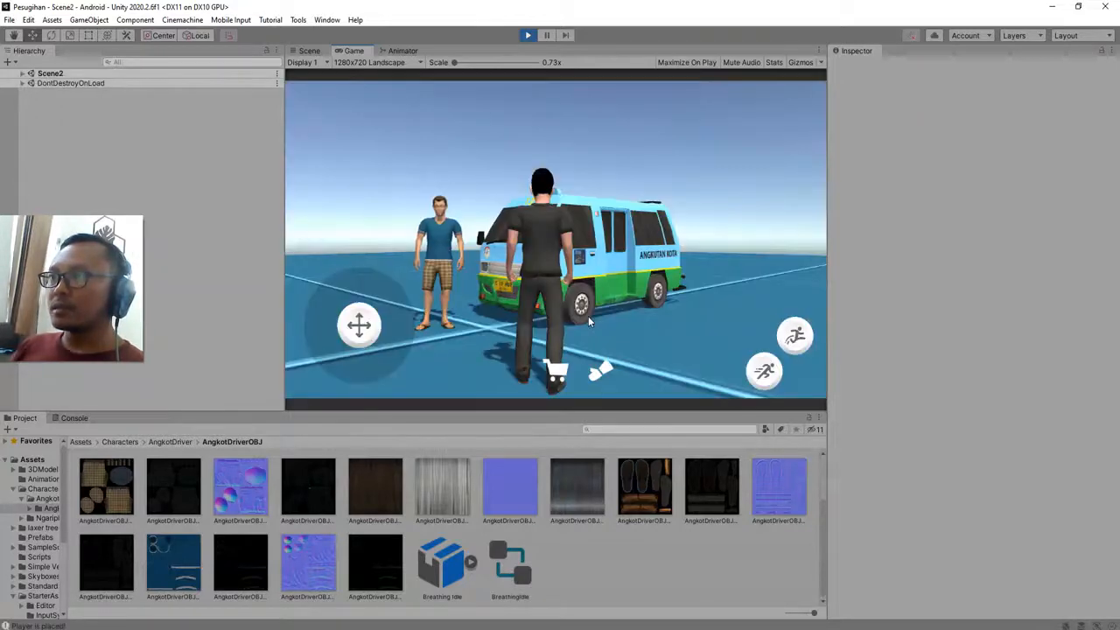